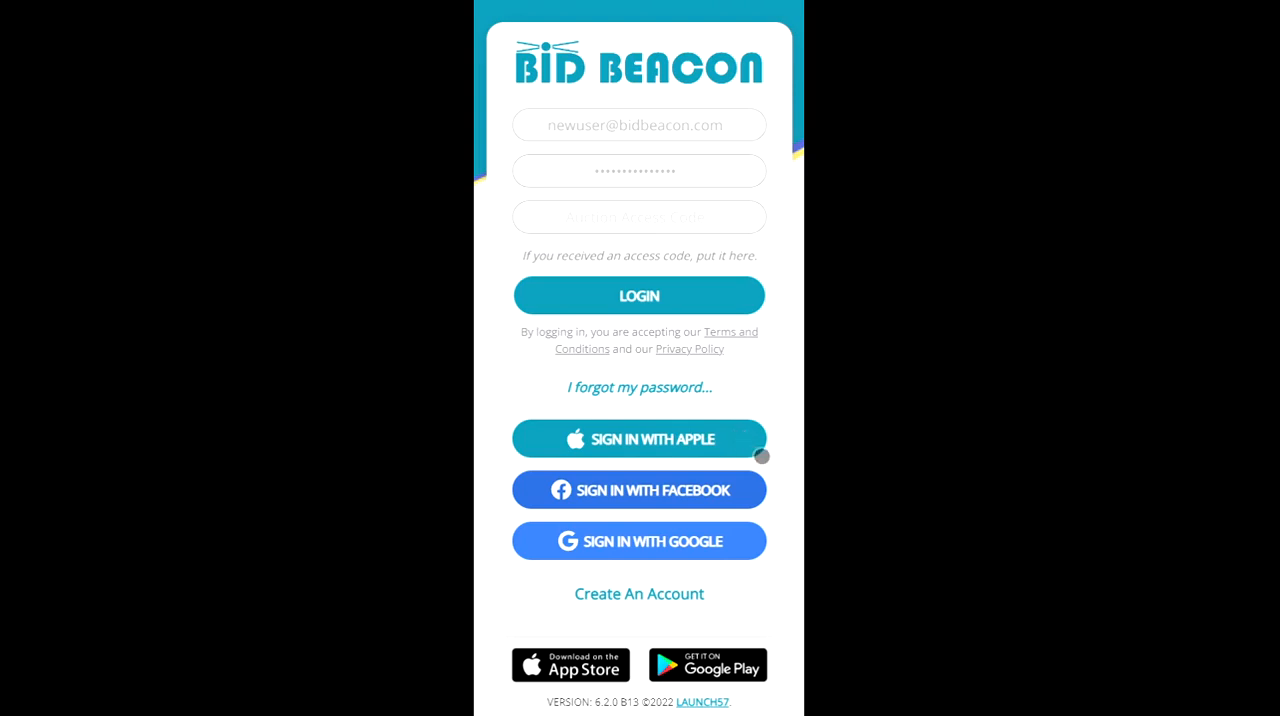
mouse_move(726, 562)
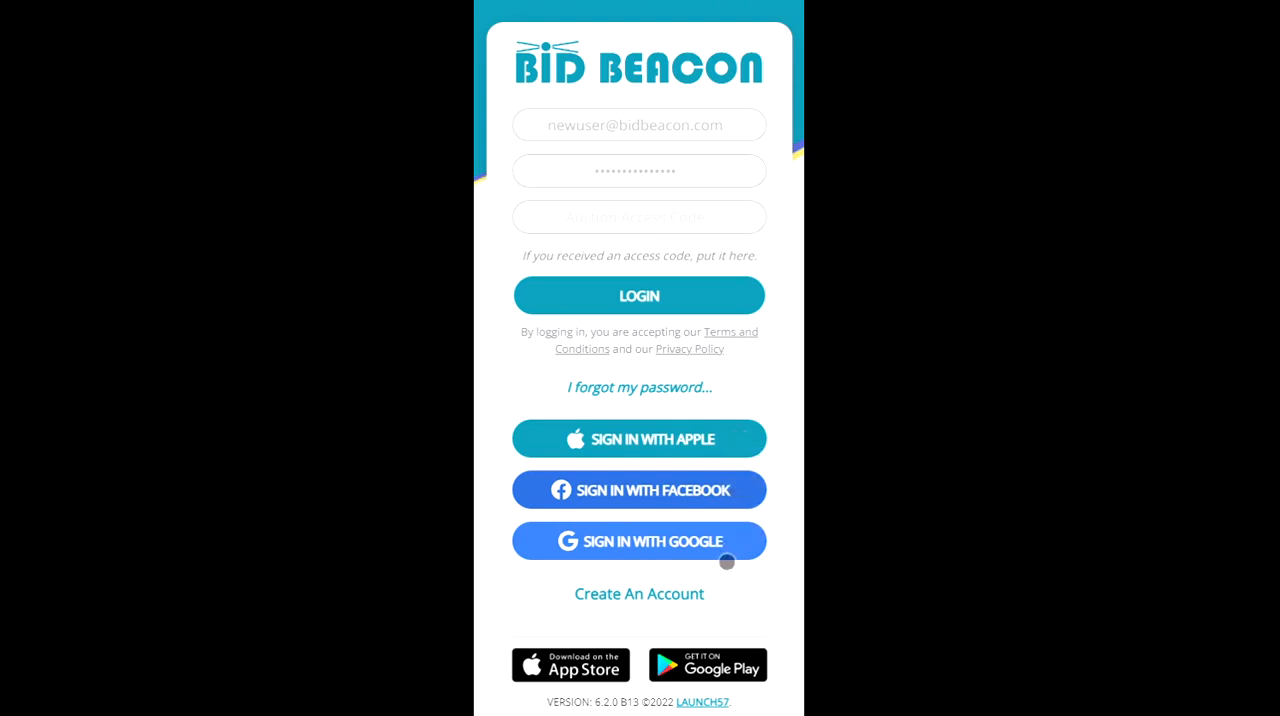
mouse_move(710, 599)
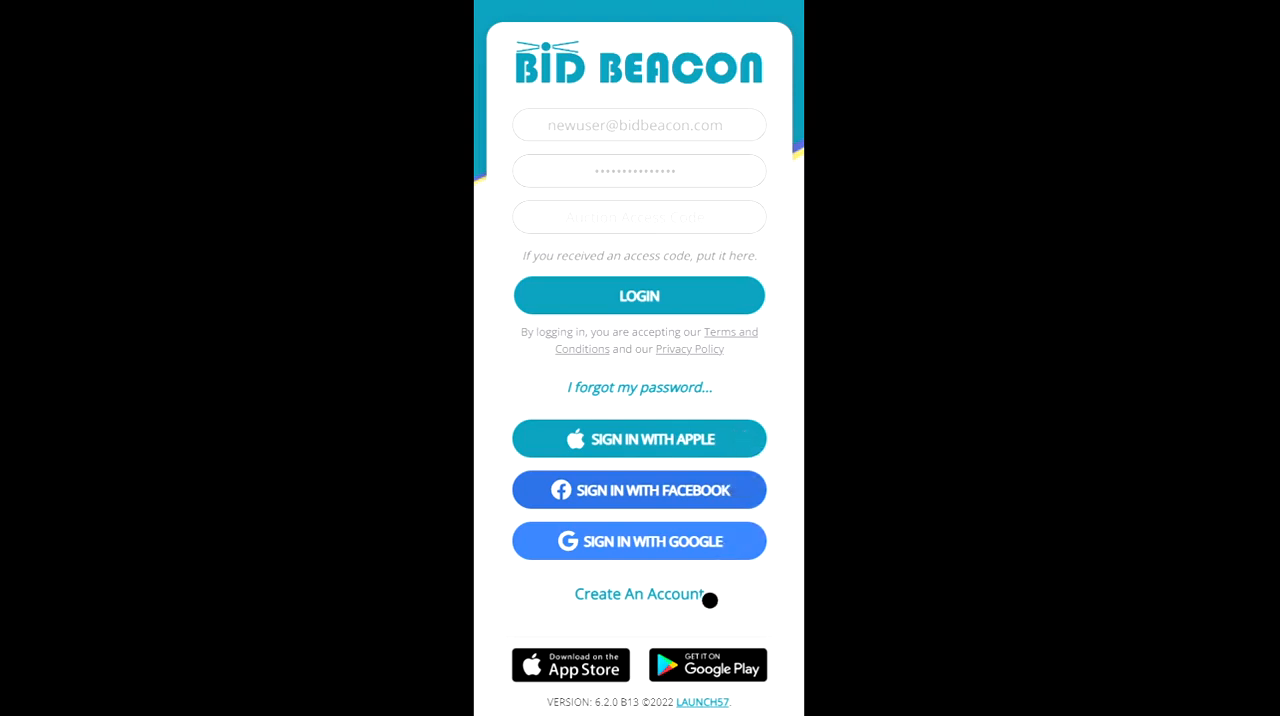
mouse_move(790, 487)
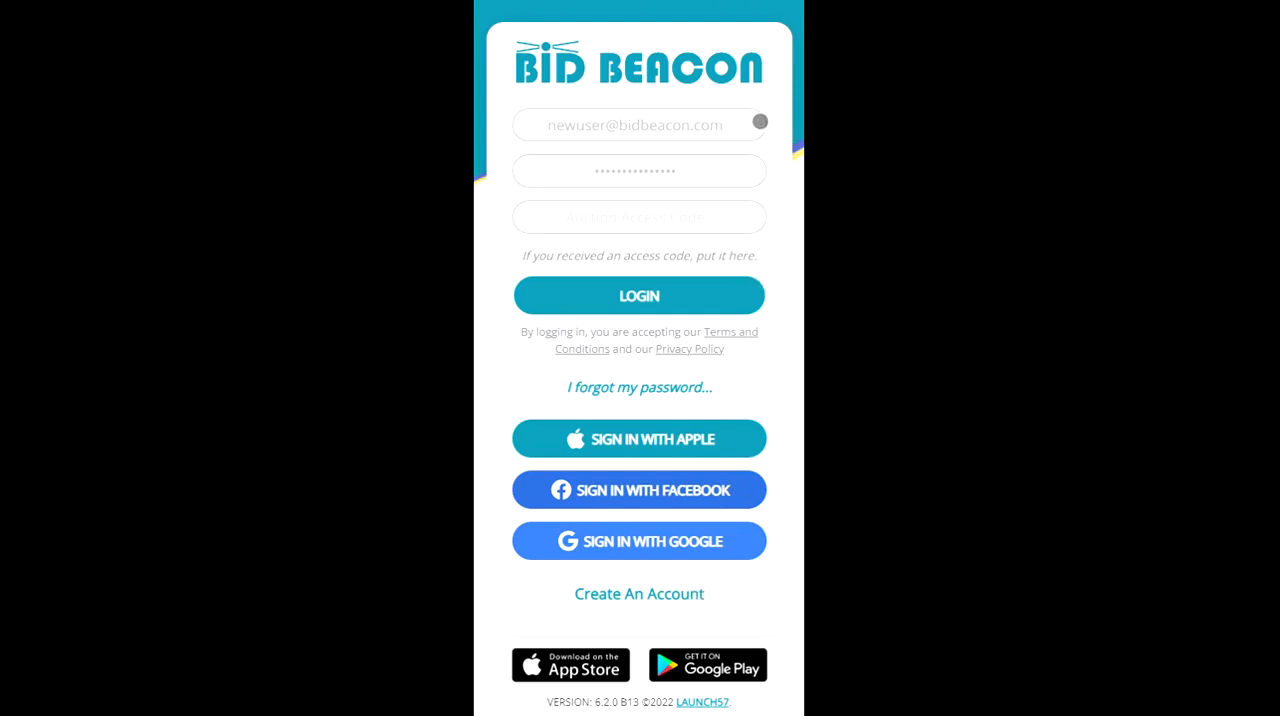
Log in to the new user account using the prefilled email and password
click(638, 295)
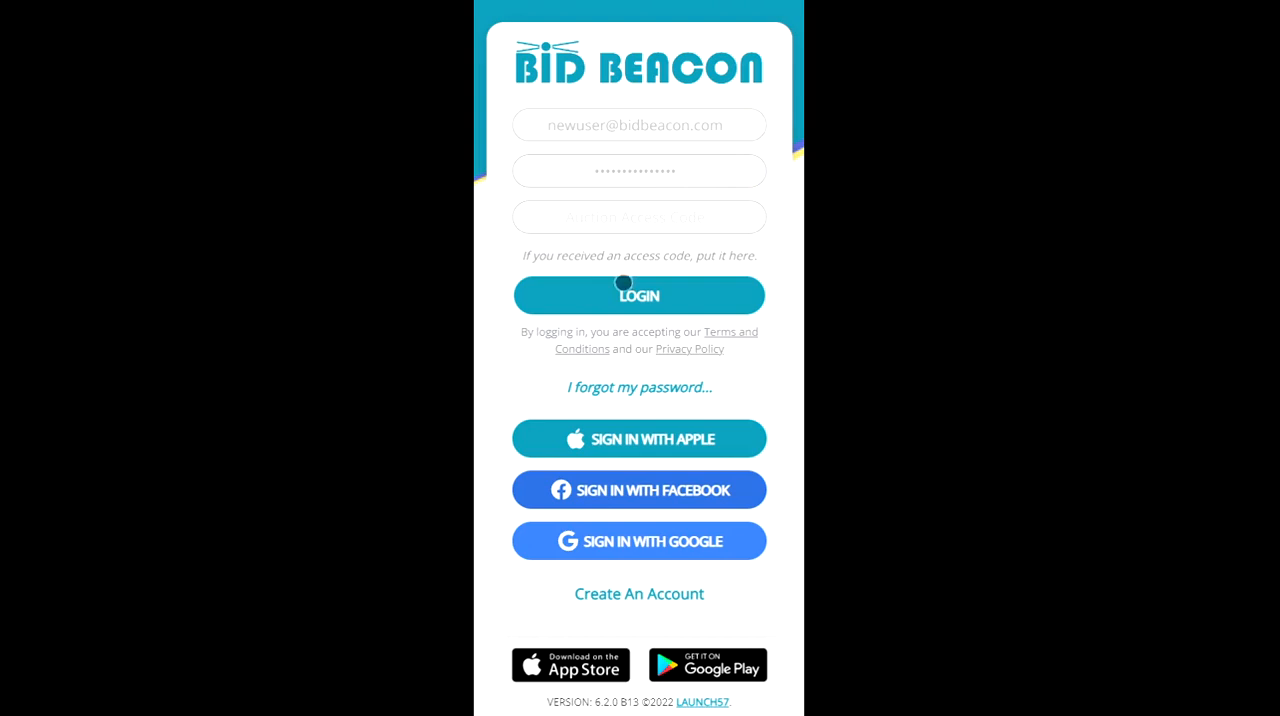
click(638, 294)
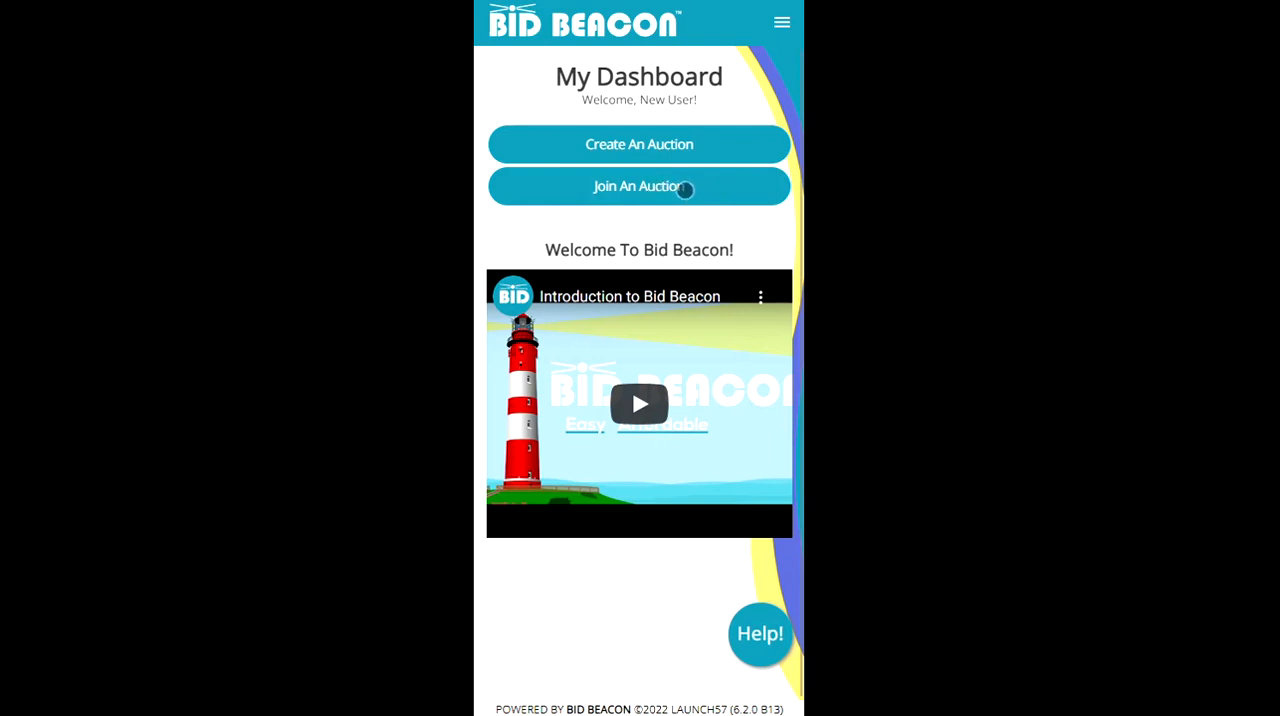
click(639, 186)
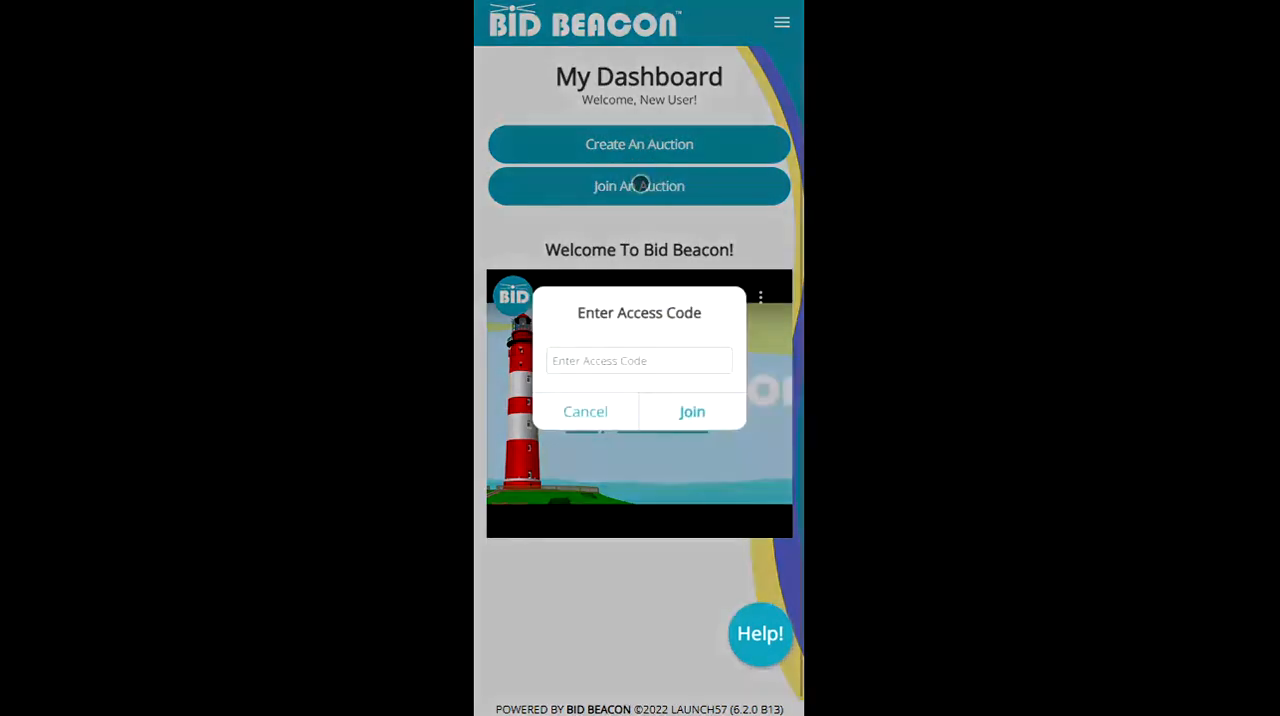
mouse_move(639, 360)
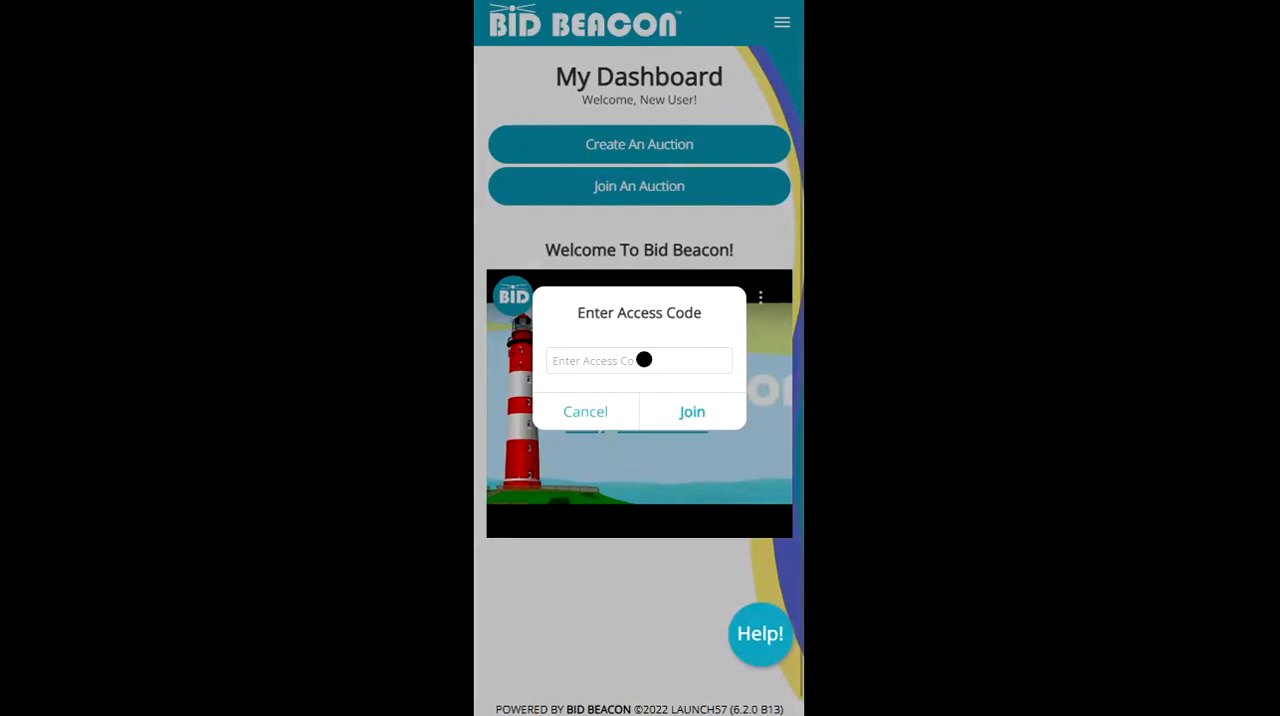
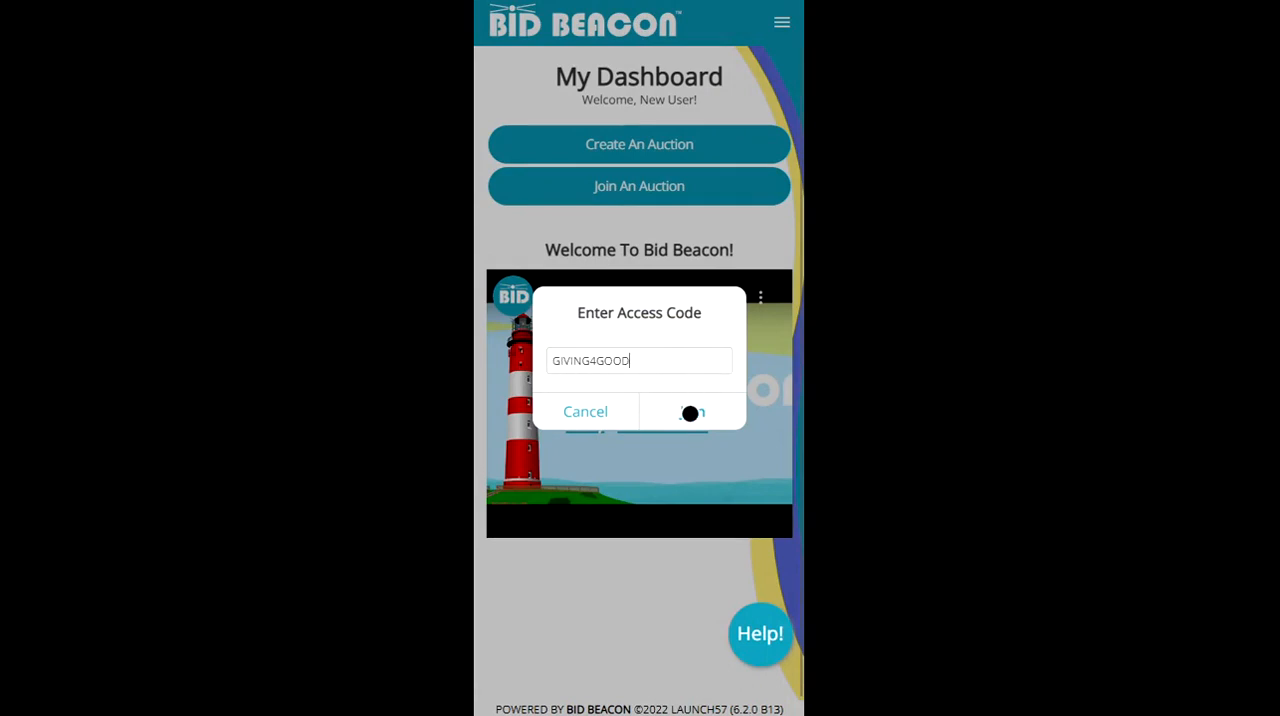
click(690, 411)
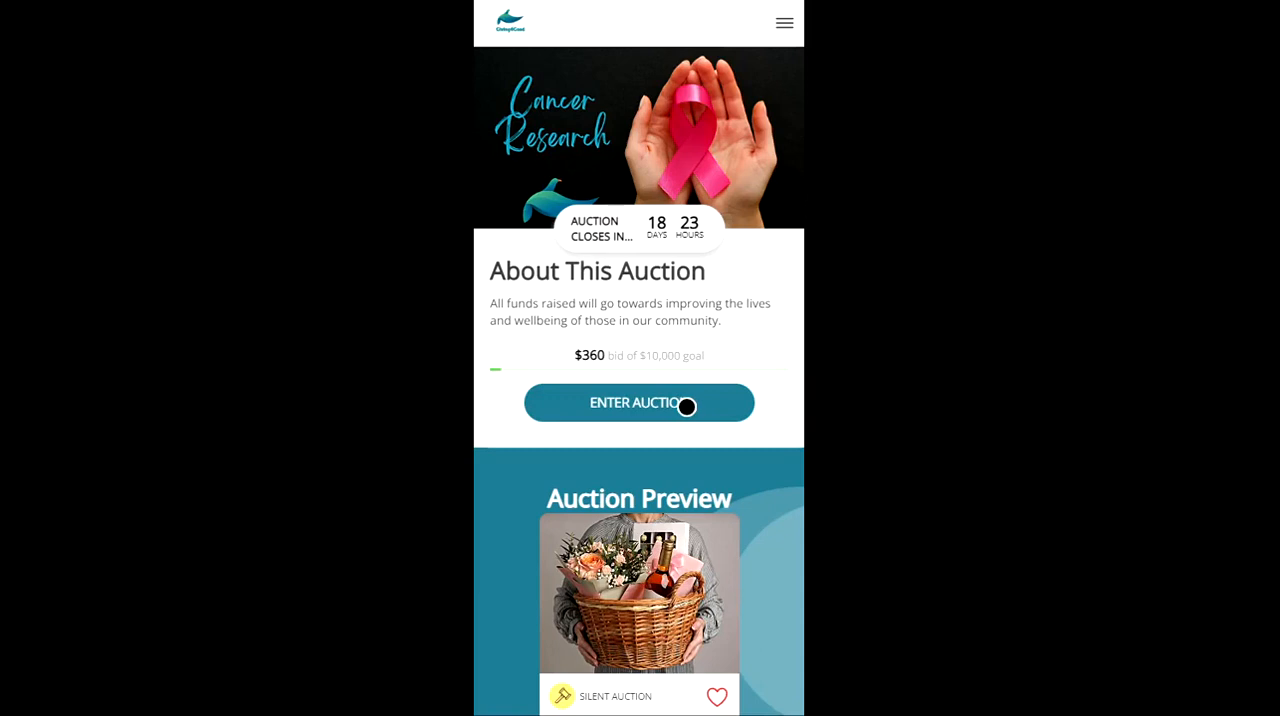
mouse_move(574, 318)
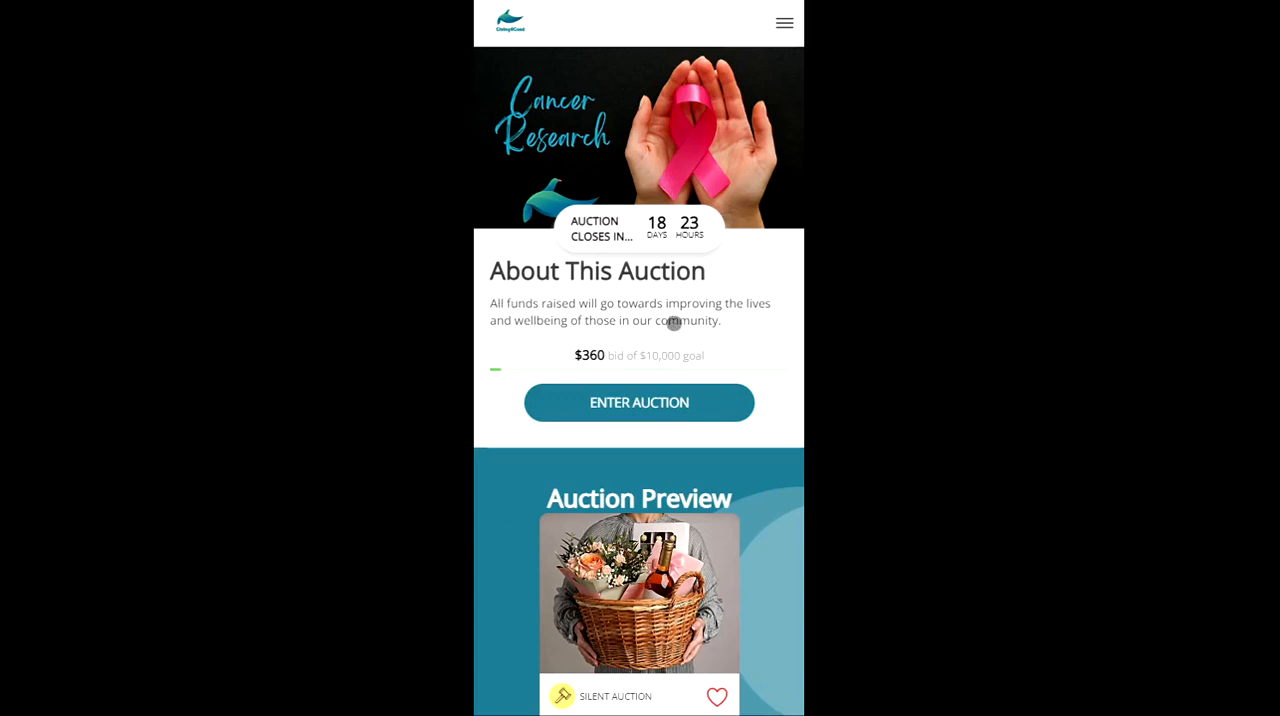
scroll(down, 3)
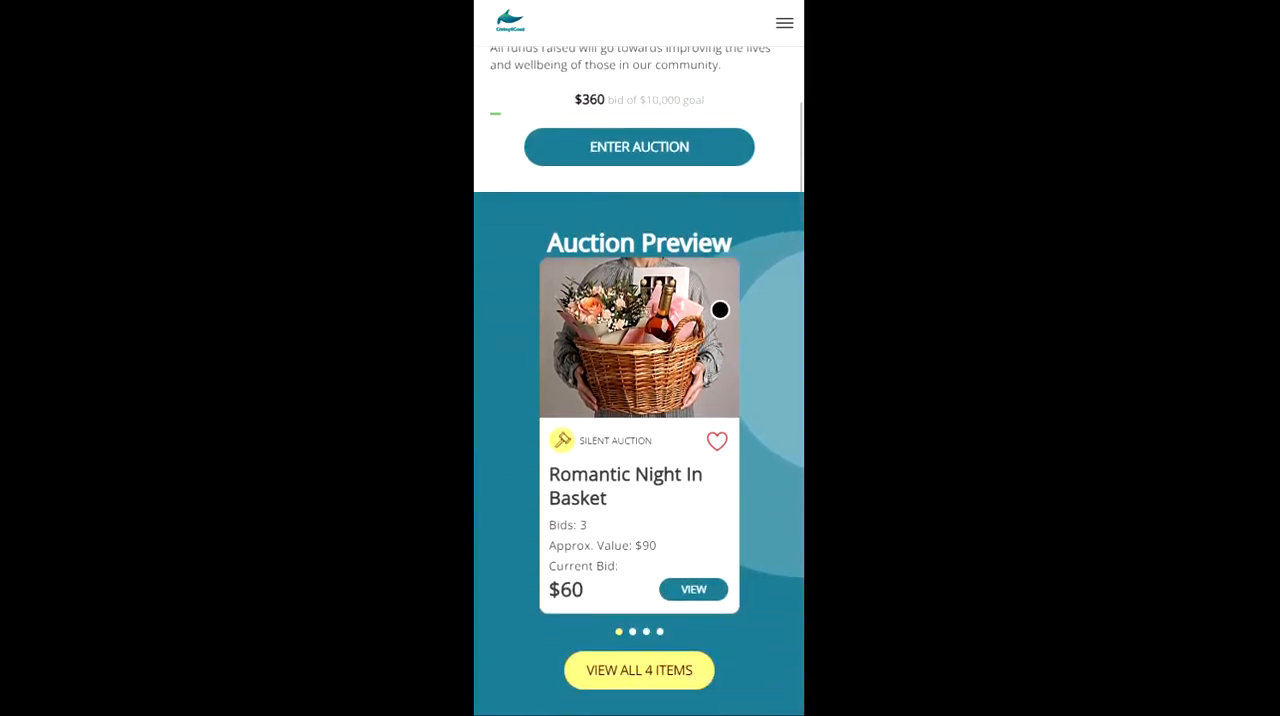
scroll(down, 3)
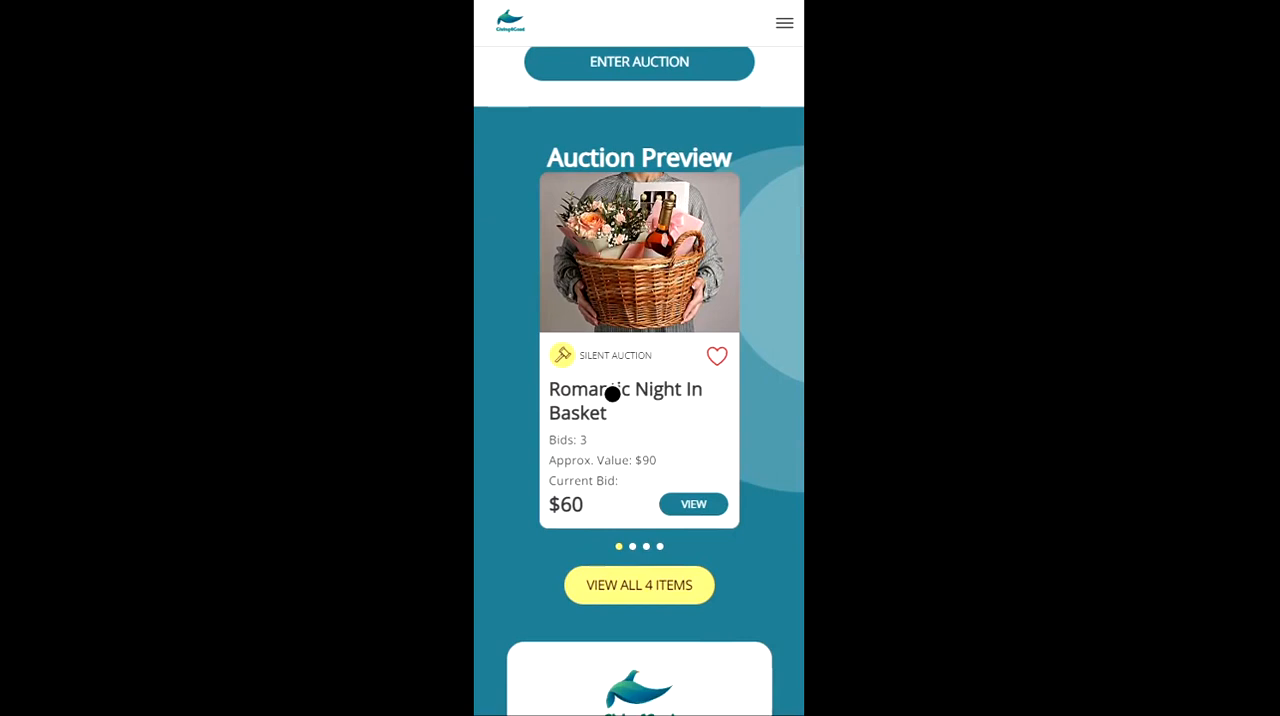
mouse_move(573, 466)
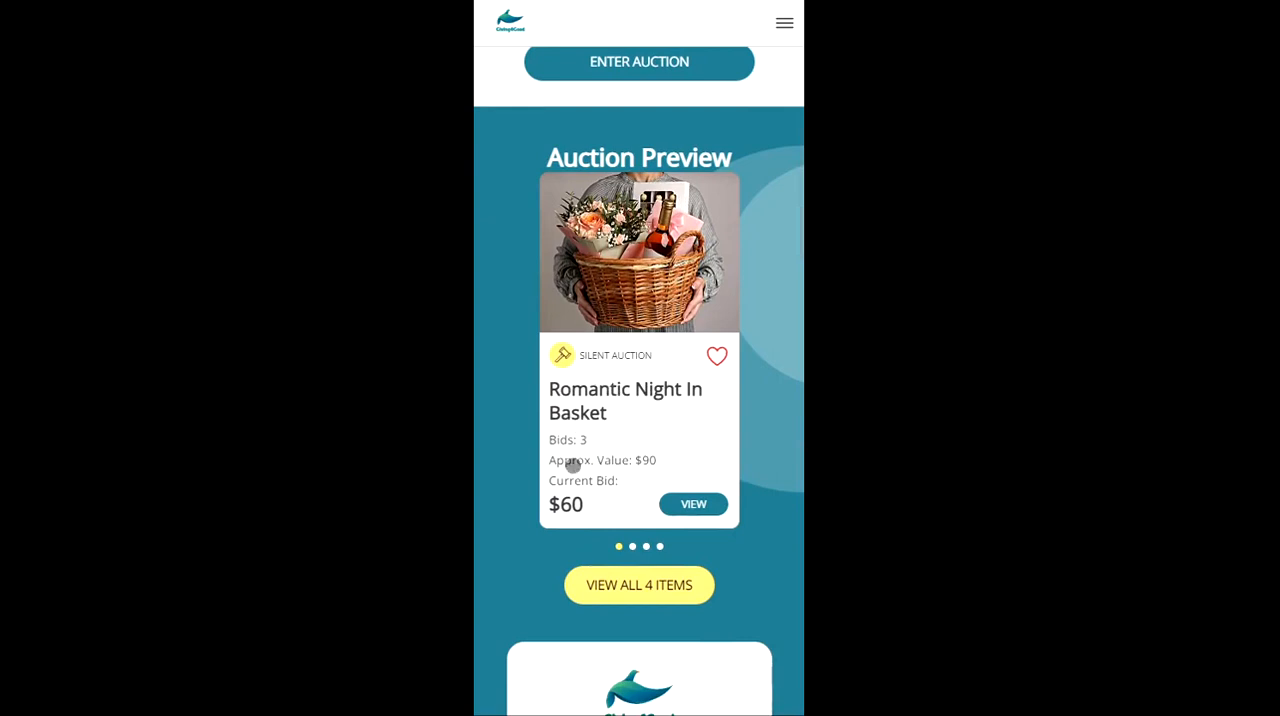
scroll(down, 3)
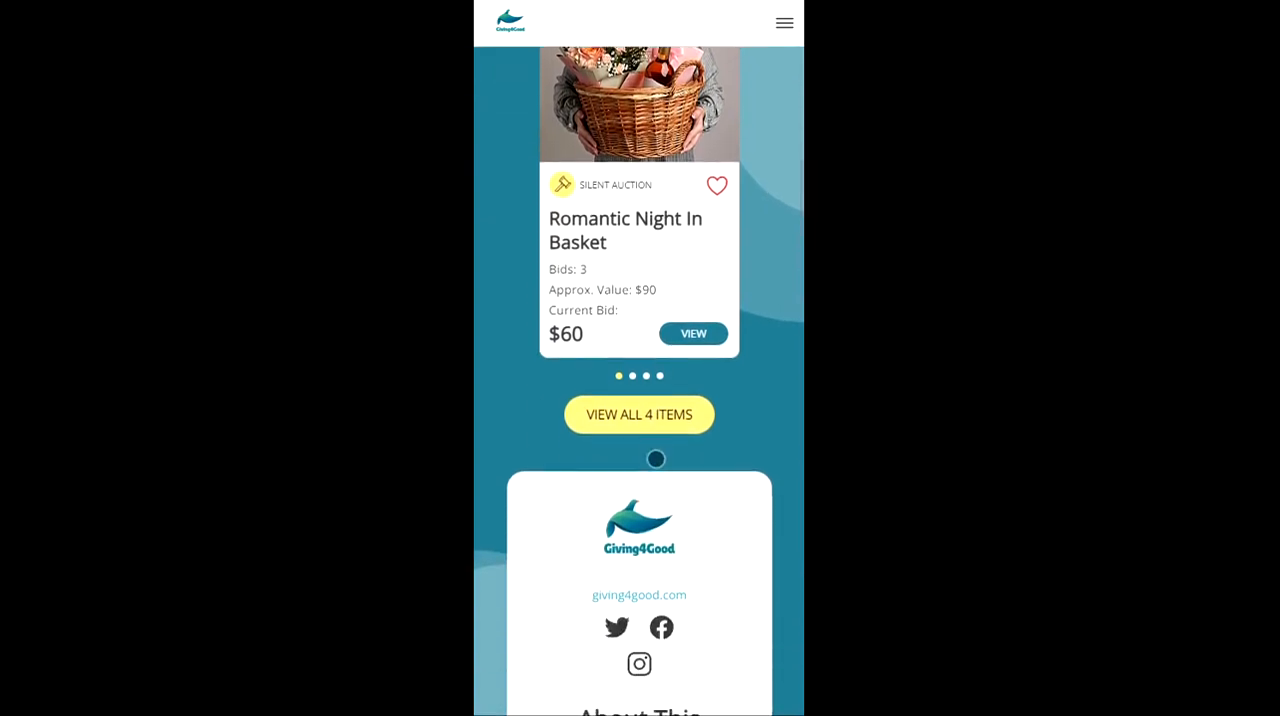
scroll(down, 3)
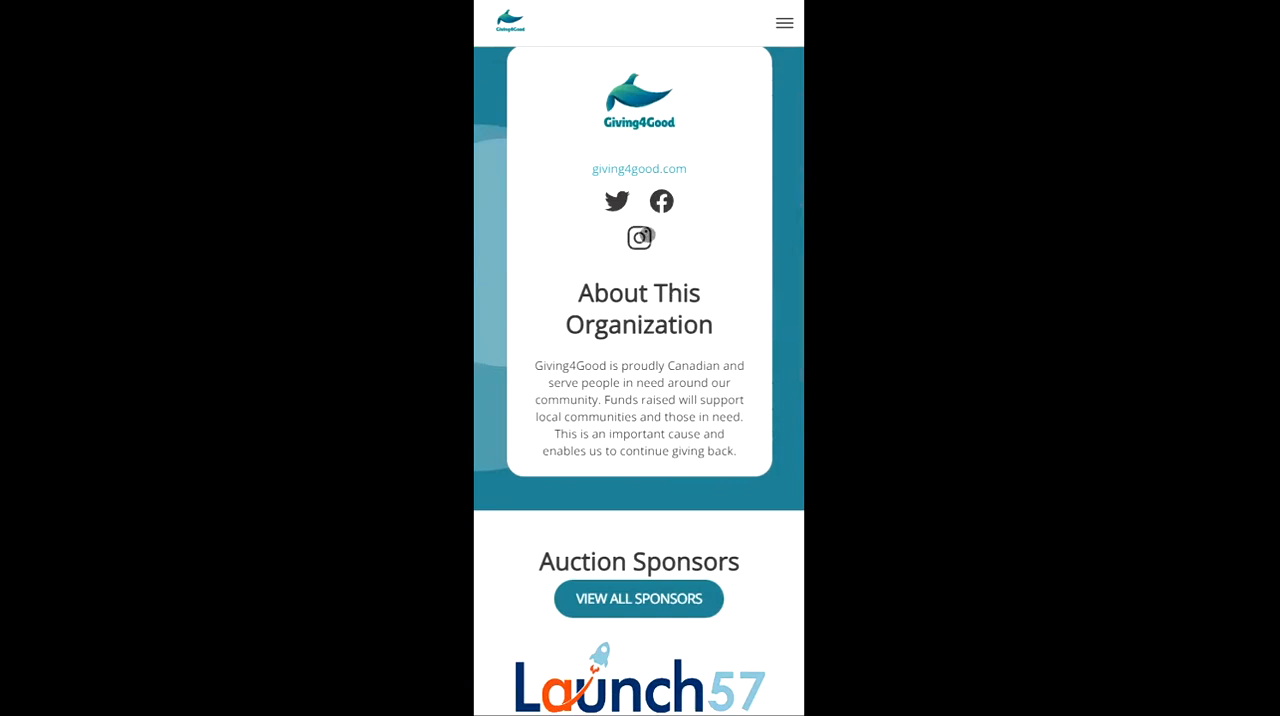
scroll(down, 3)
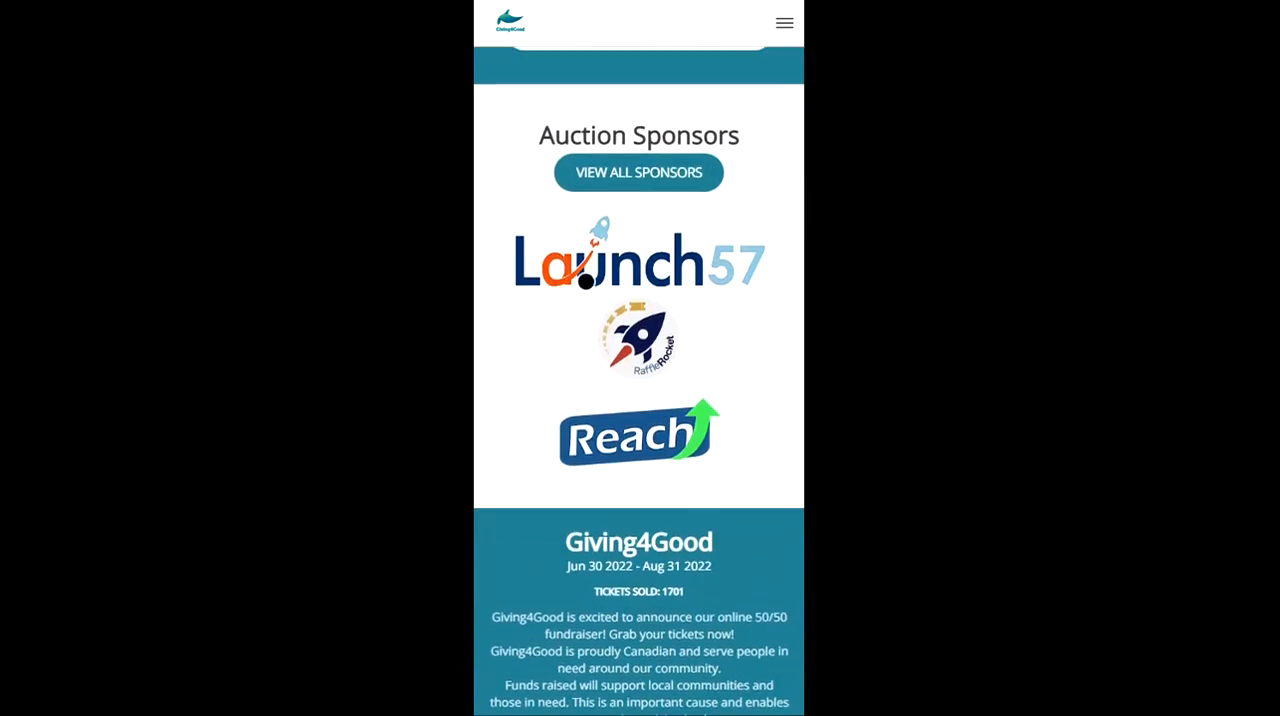
mouse_move(605, 295)
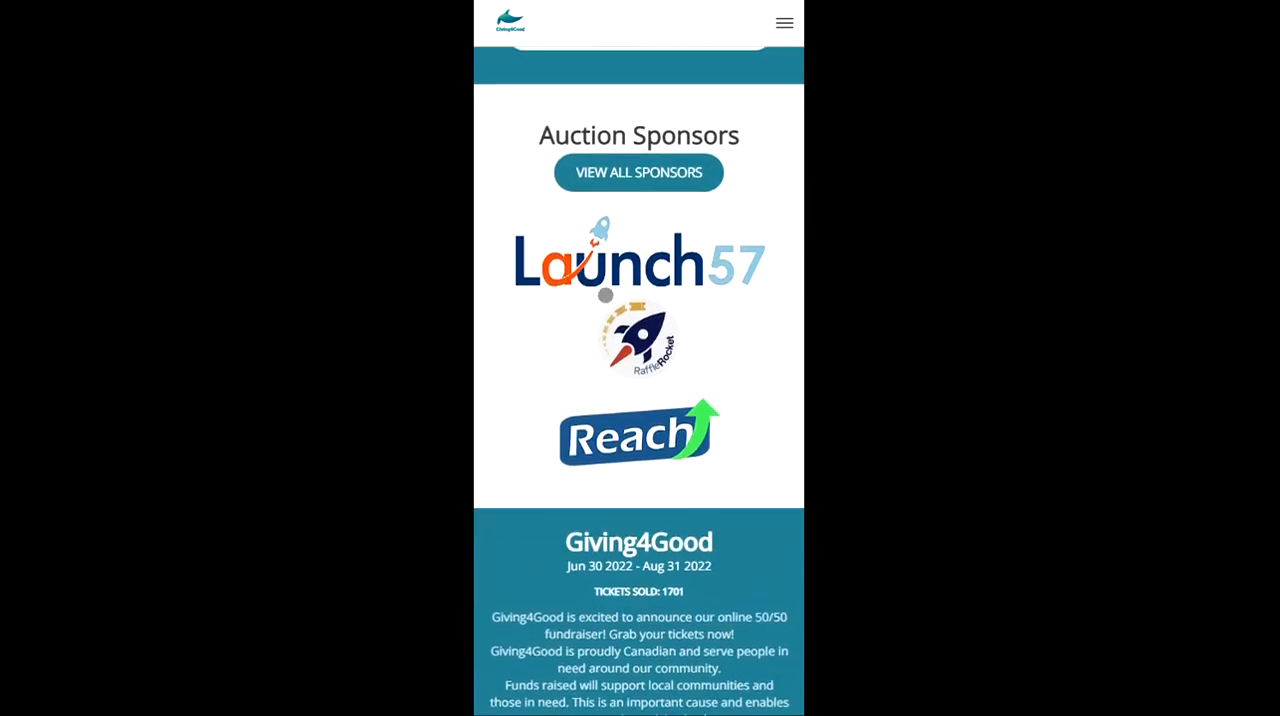
scroll(down, 3)
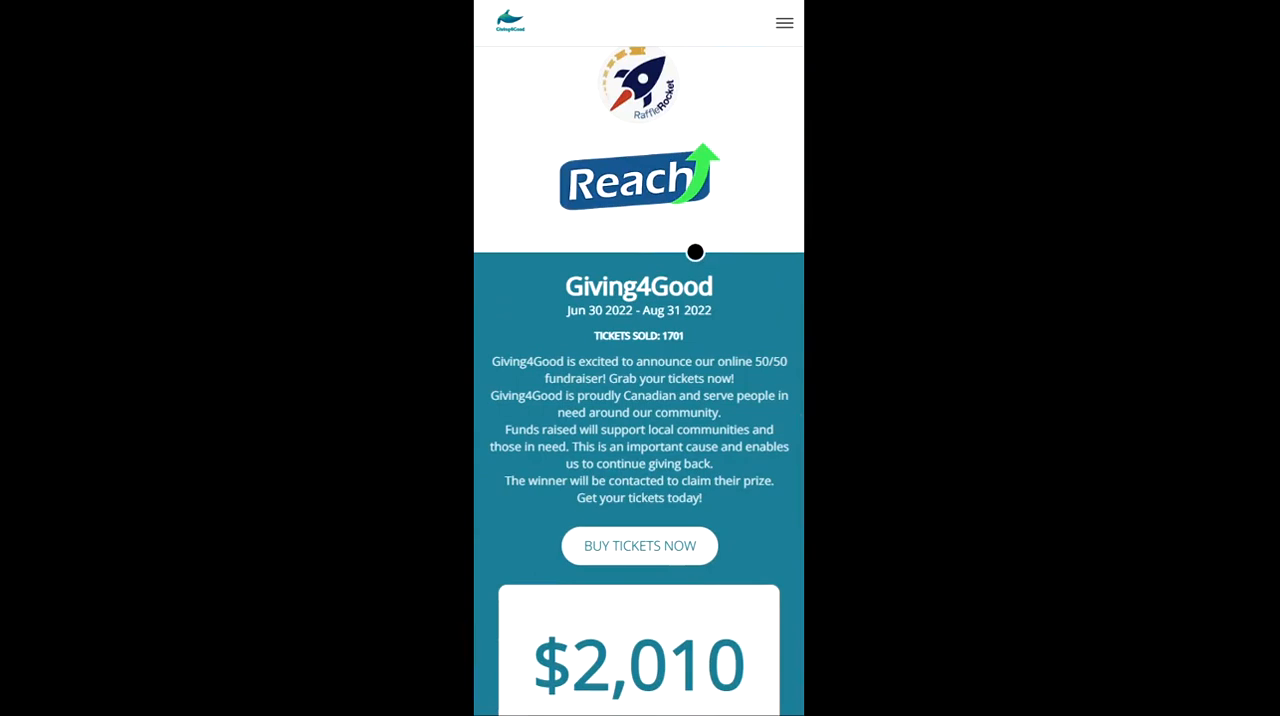
scroll(down, 3)
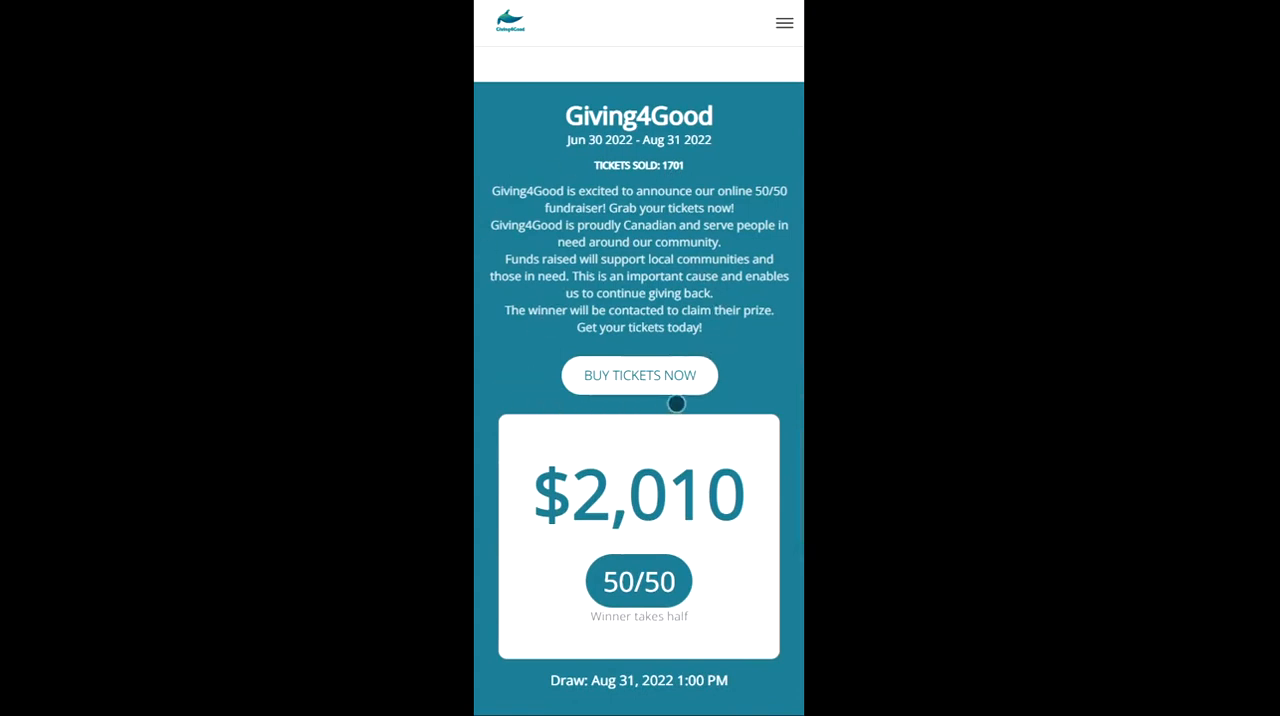
mouse_move(728, 343)
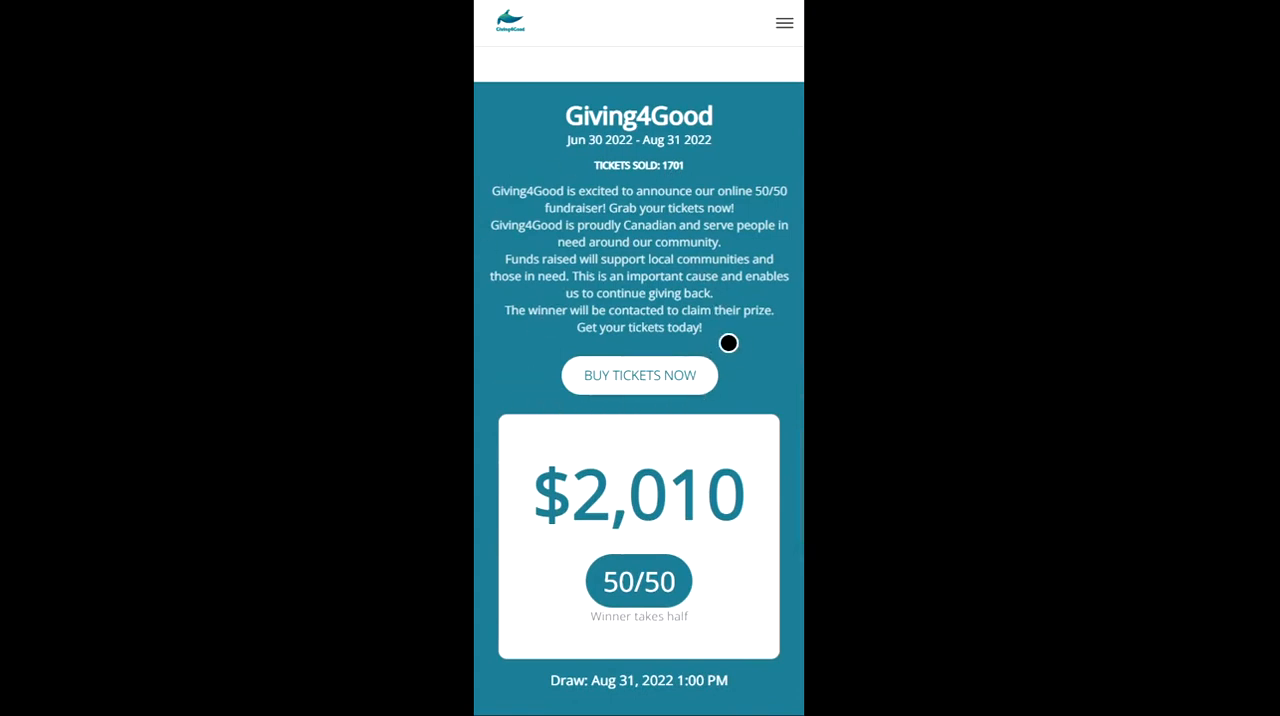
Expand the 'How do I pay for my winnings?' FAQ, then return to the page top
scroll(down, 3)
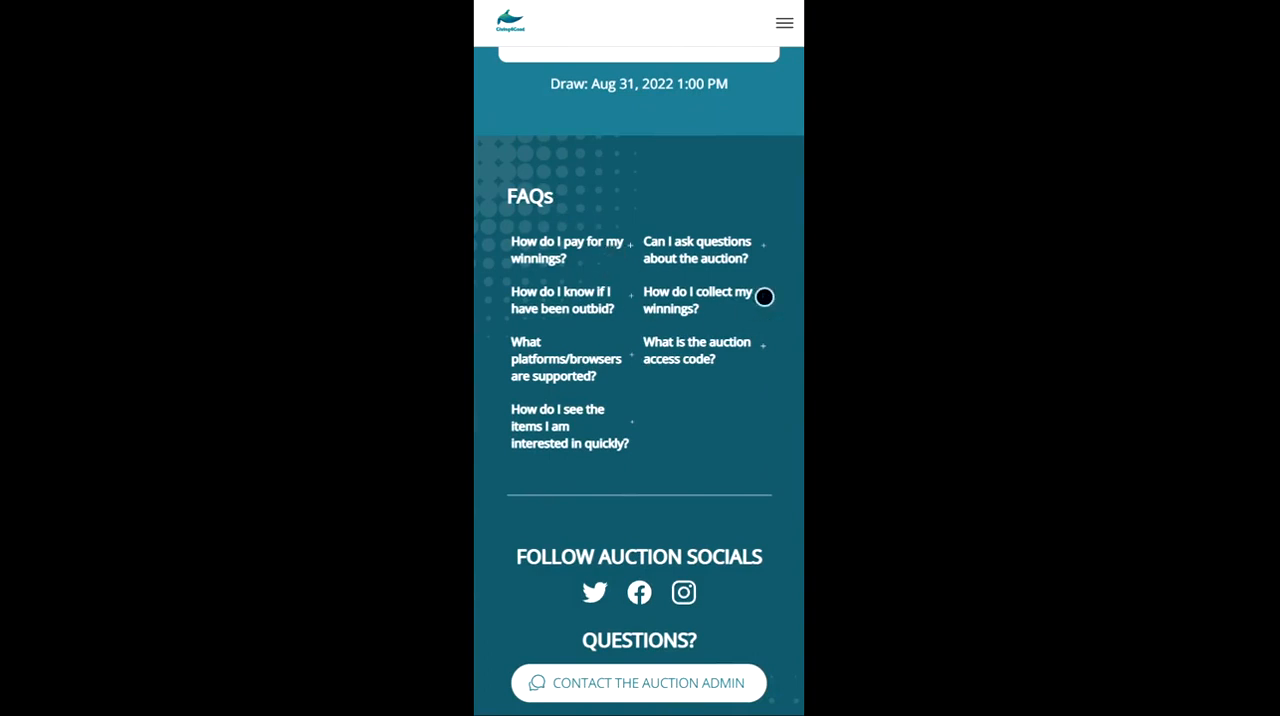
click(568, 249)
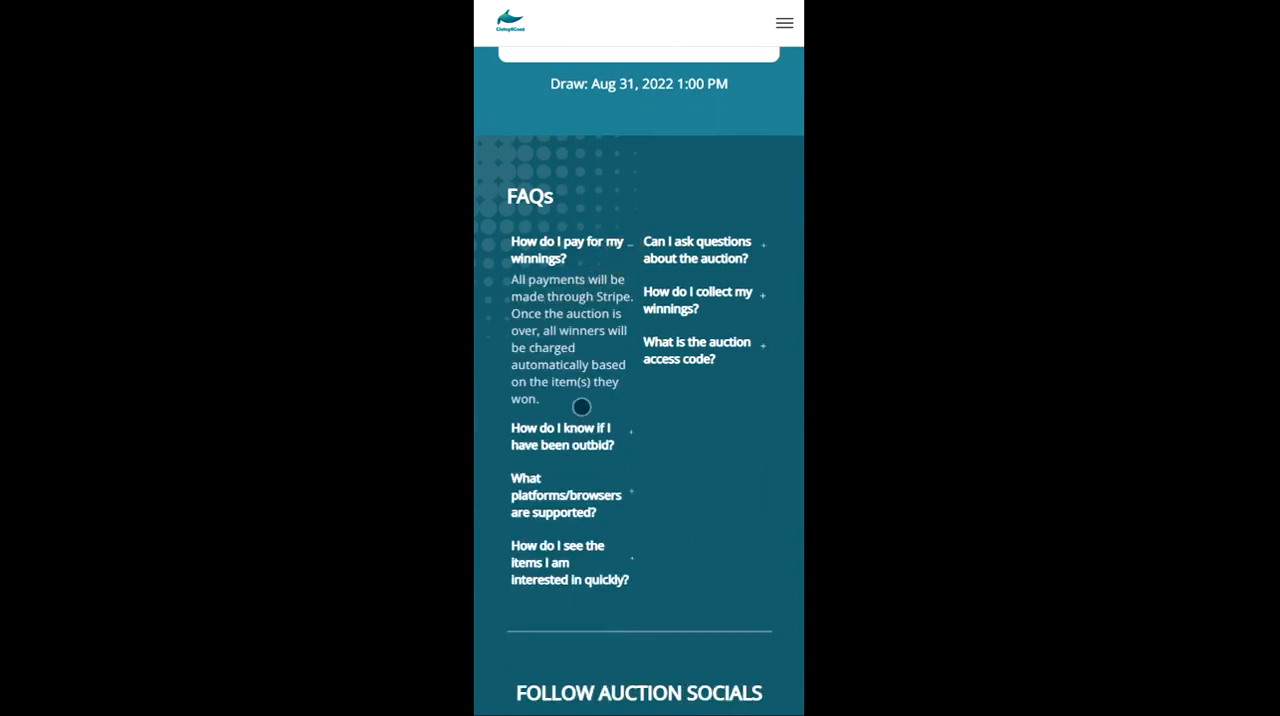
click(568, 250)
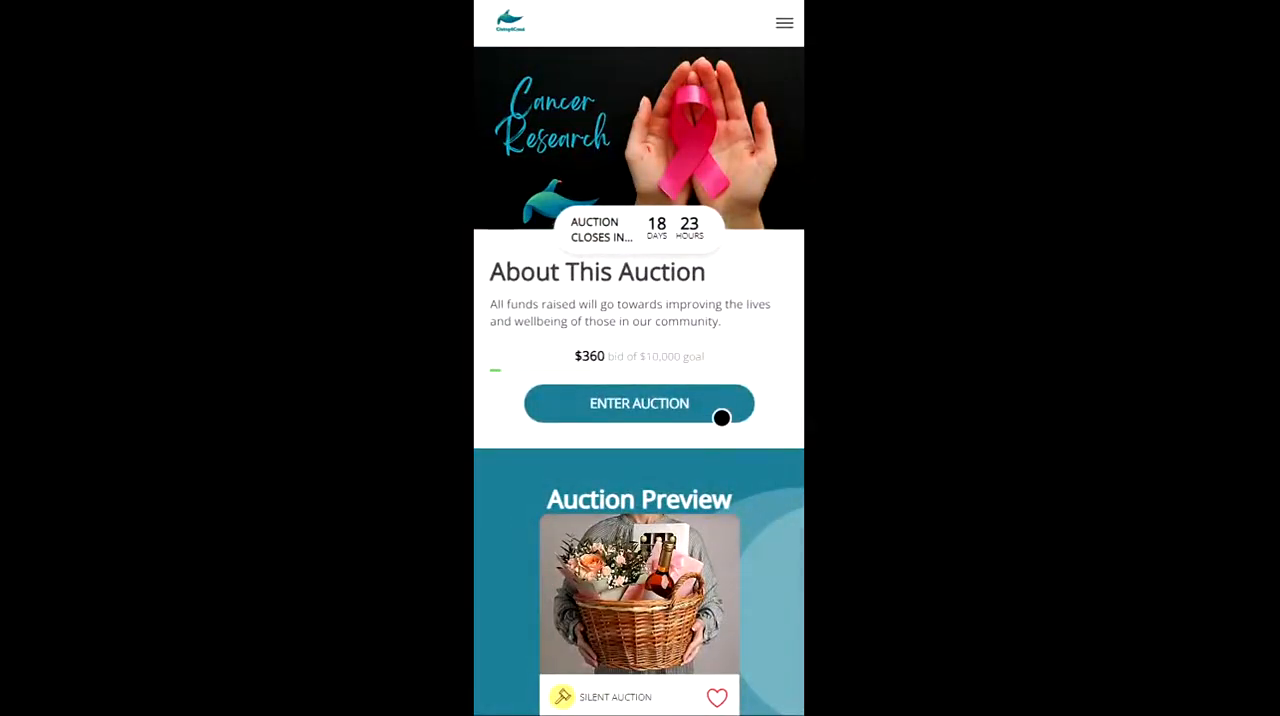
mouse_move(711, 407)
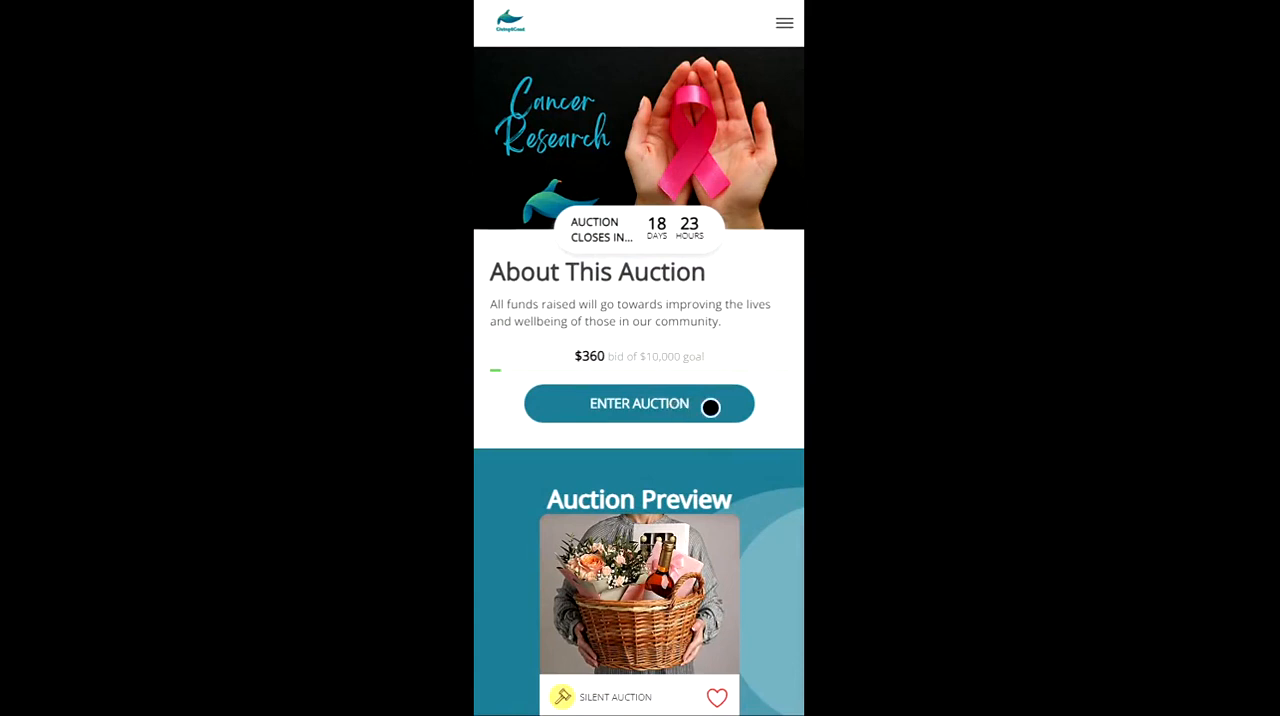
Enter the auction and close the category dropdown, keeping All categories
click(639, 403)
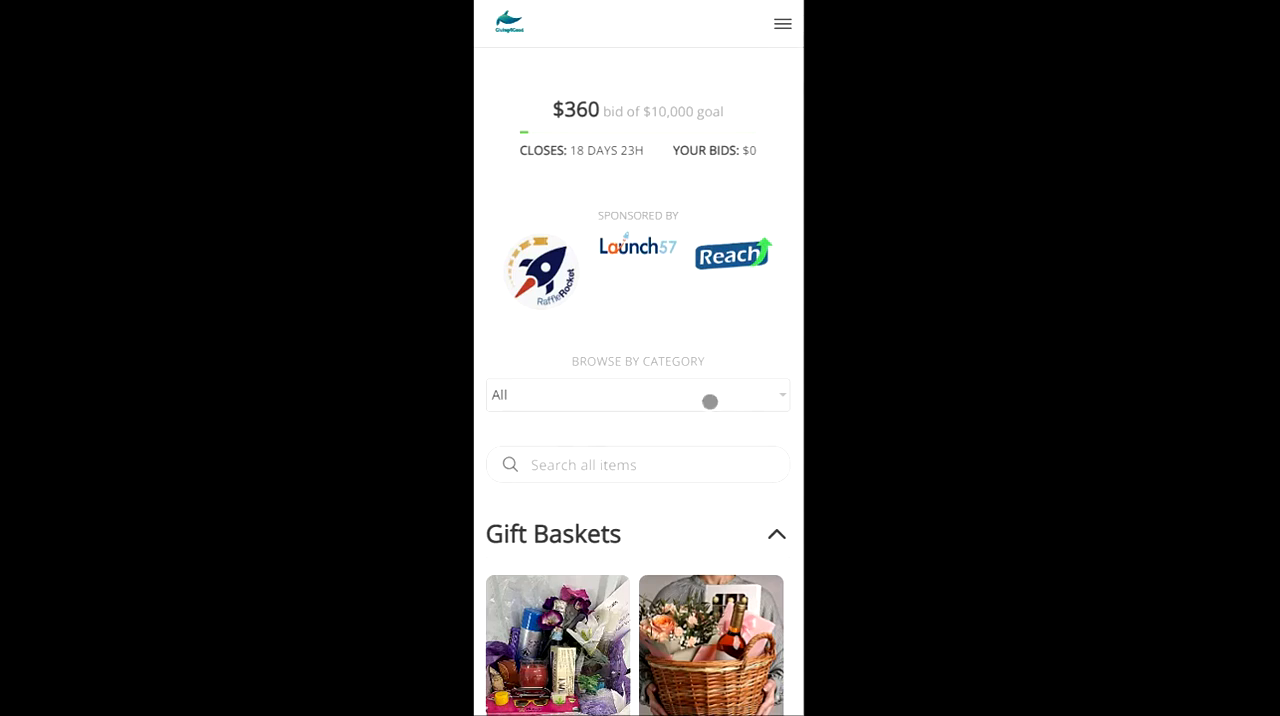
click(637, 394)
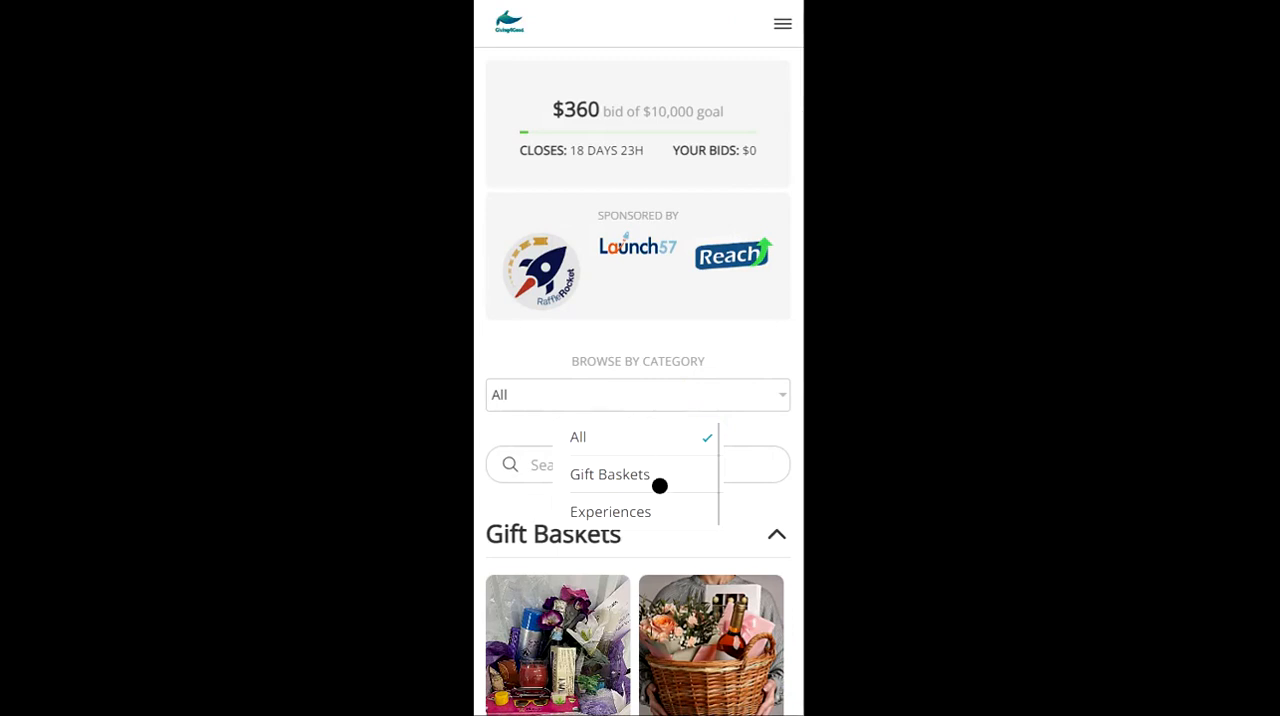
mouse_move(660, 521)
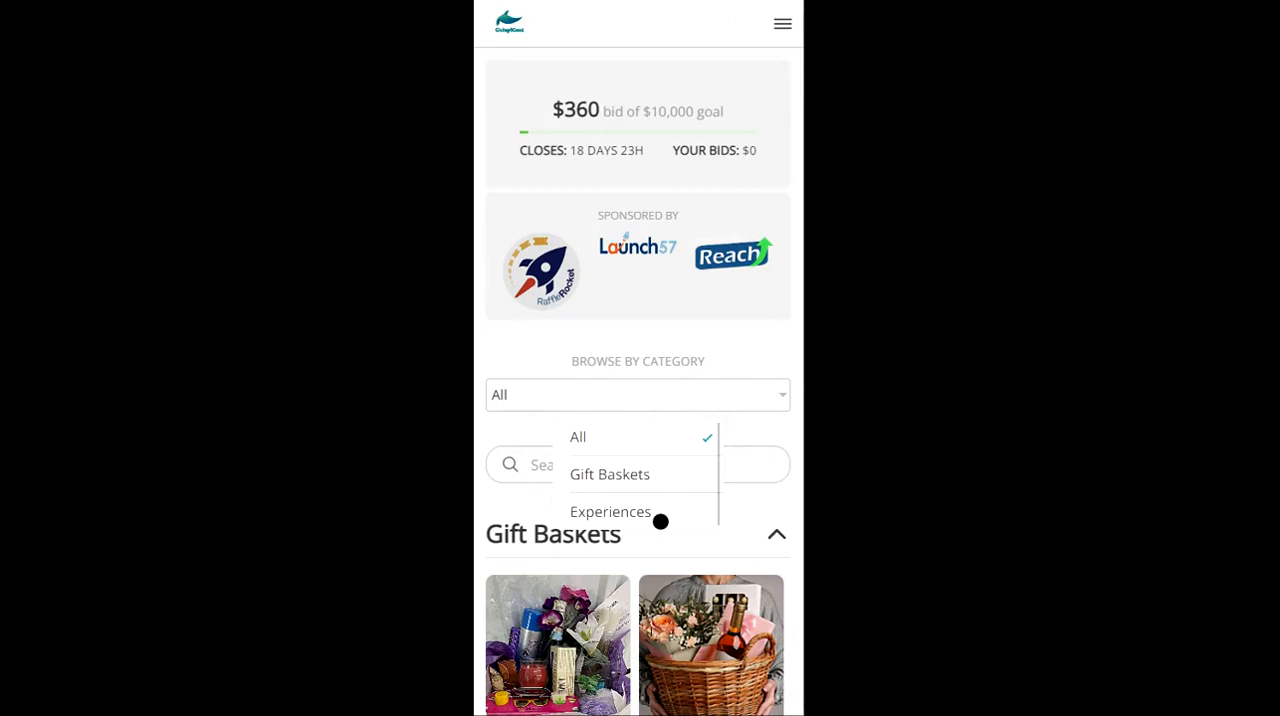
mouse_move(664, 464)
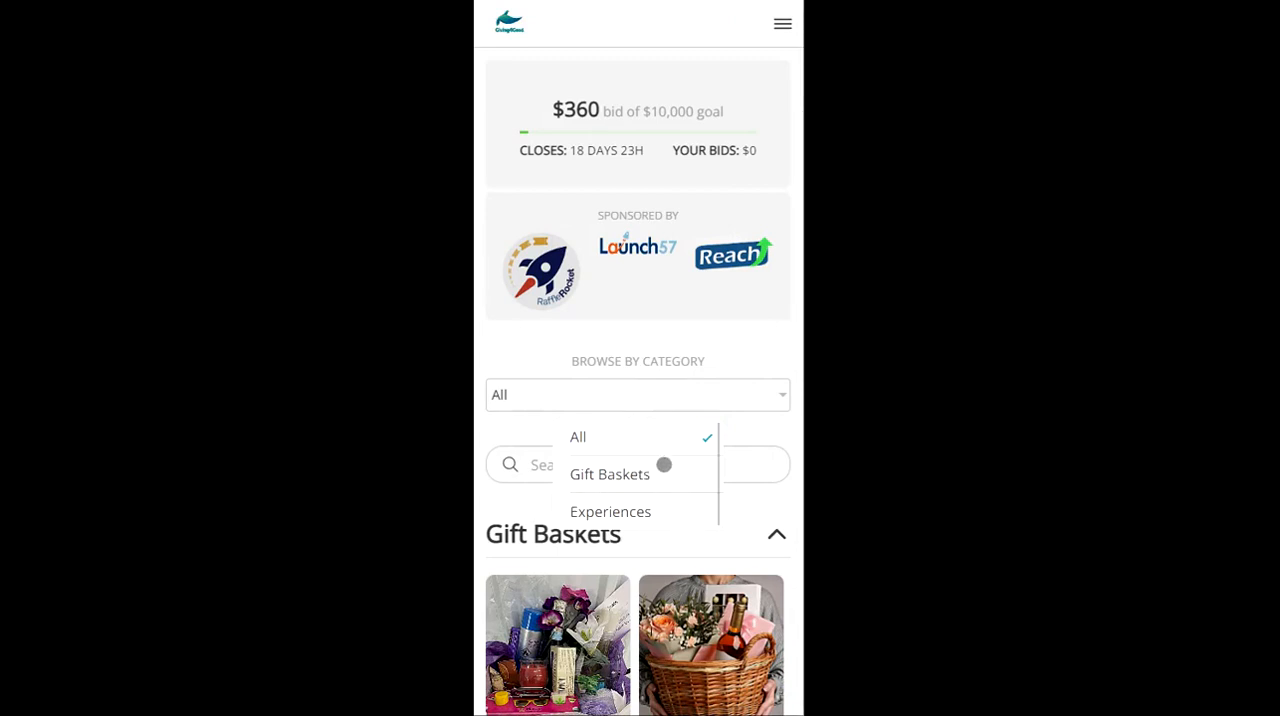
mouse_move(603, 525)
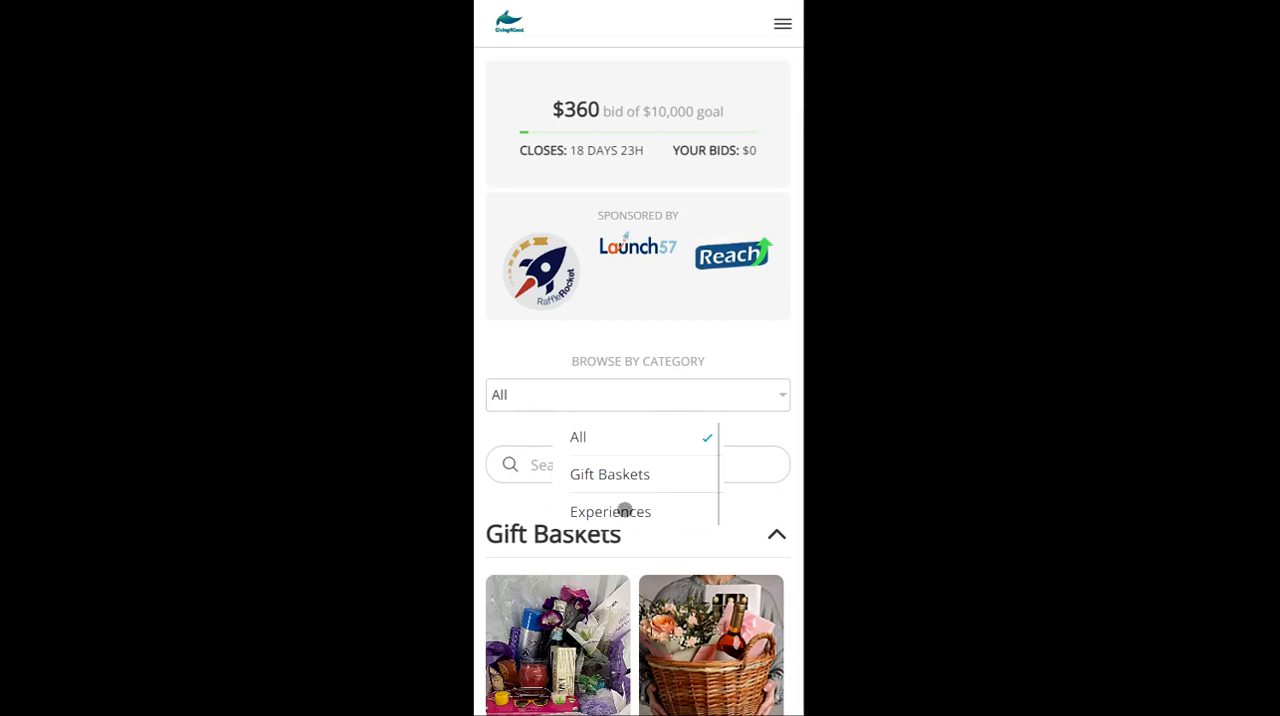
click(577, 437)
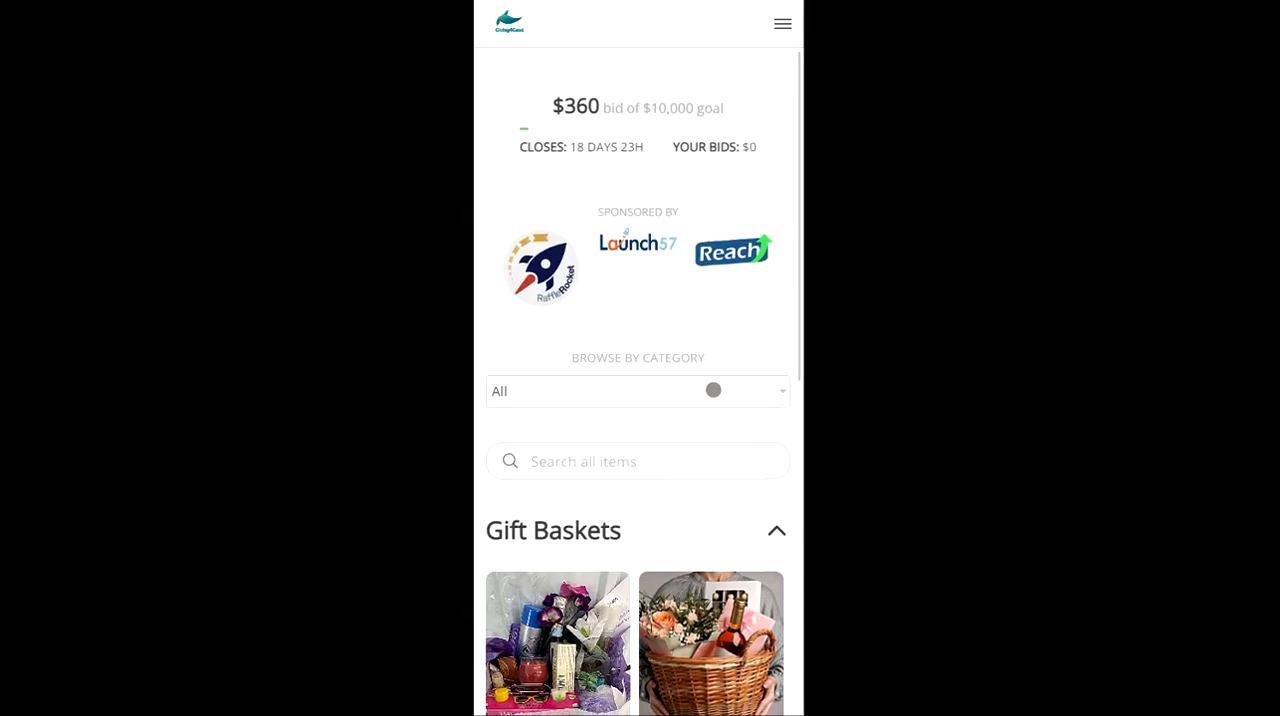
Scroll to Experiences, favourite Day at the Spa, and open its item page
scroll(down, 3)
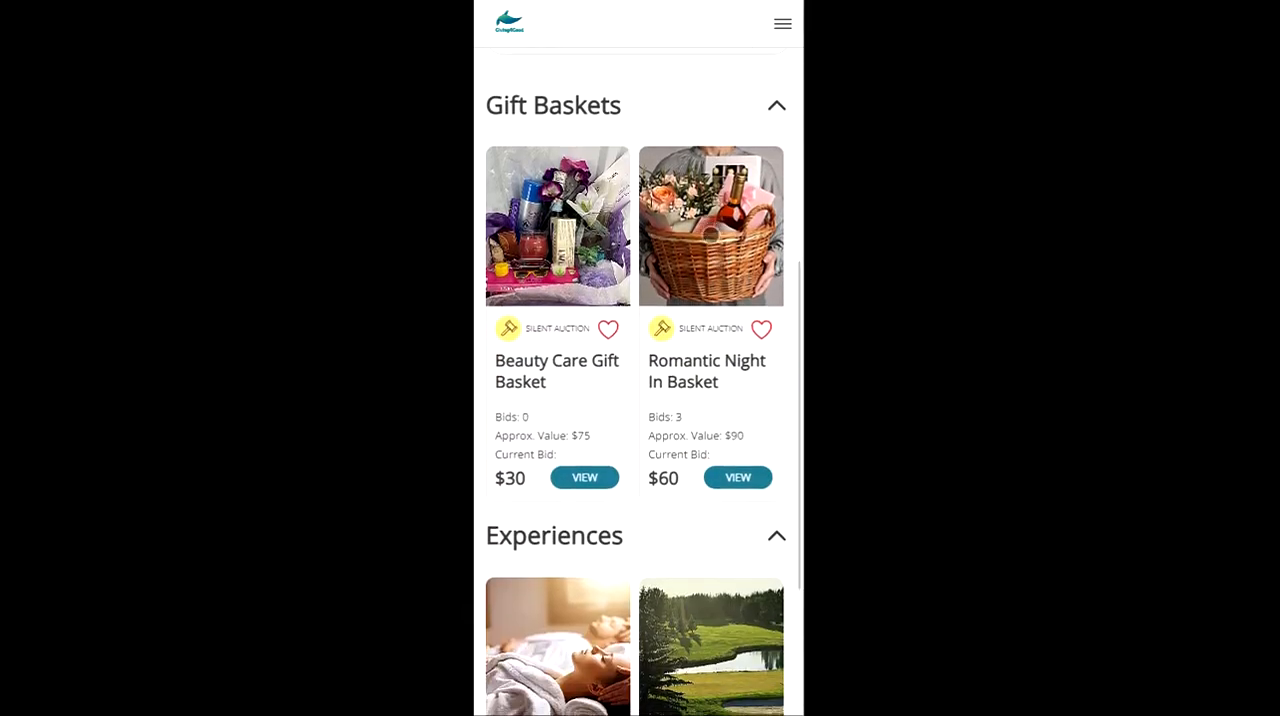
scroll(down, 3)
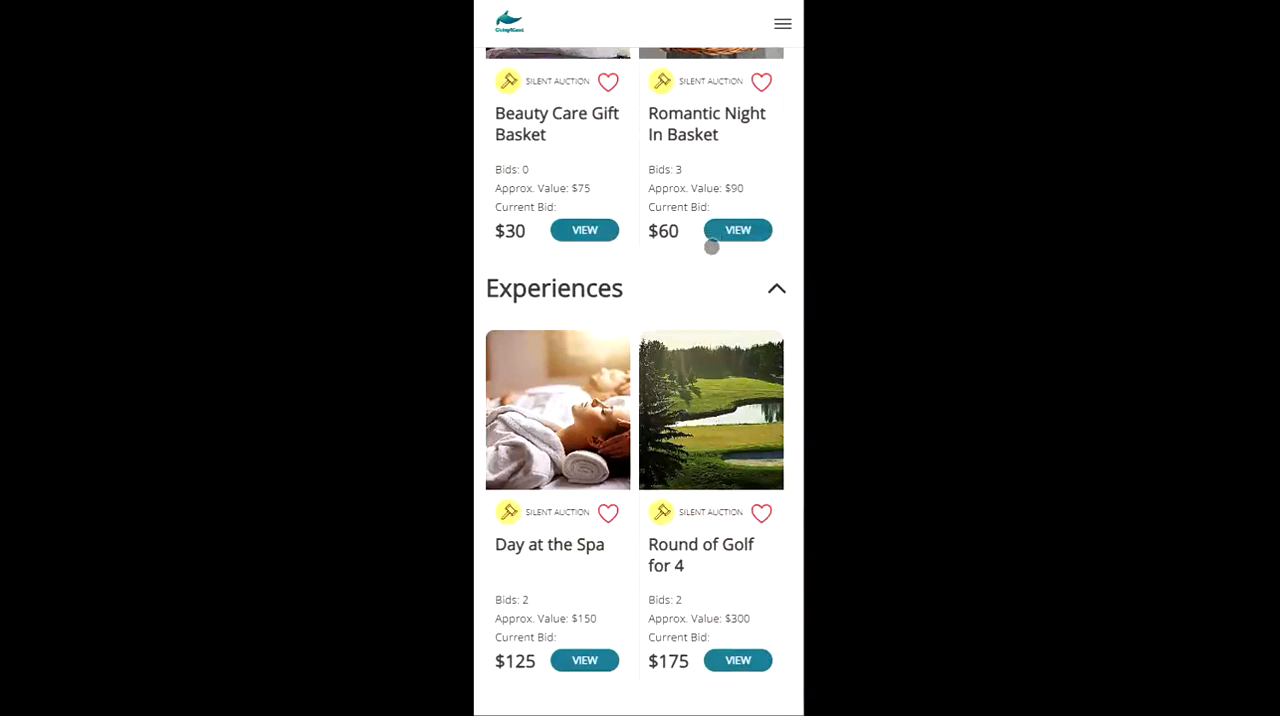
mouse_move(610, 457)
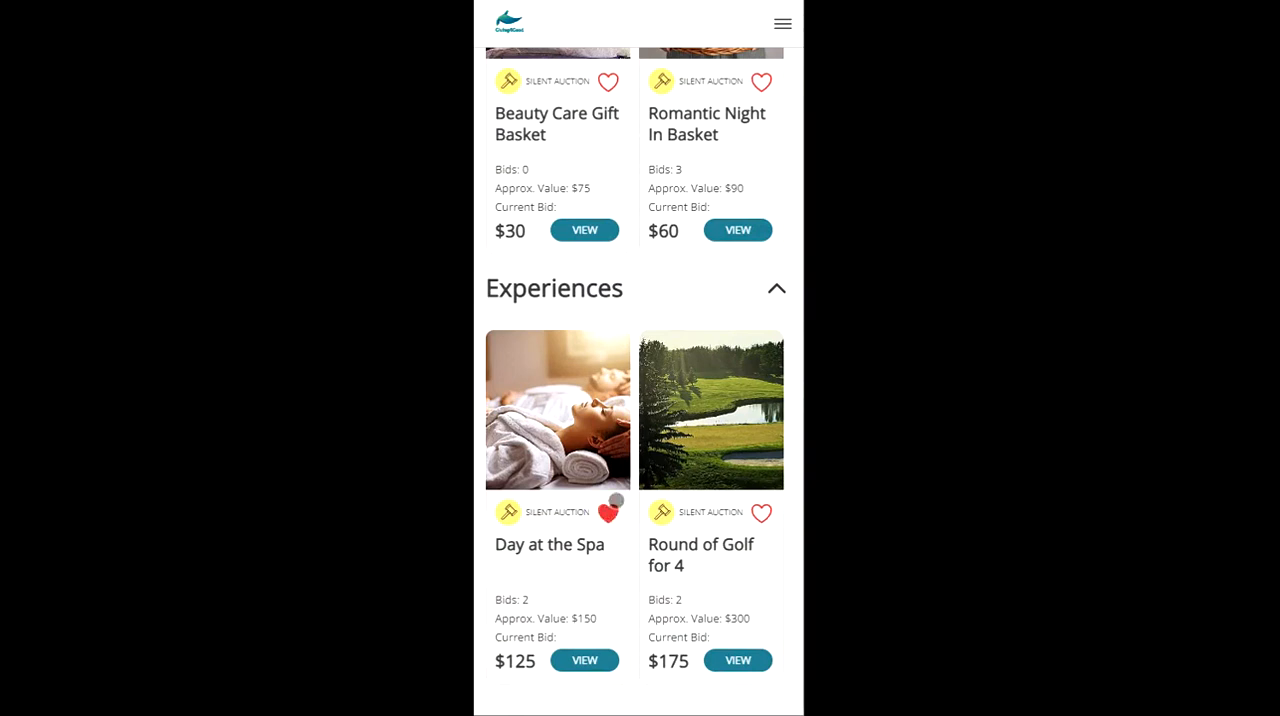
click(782, 23)
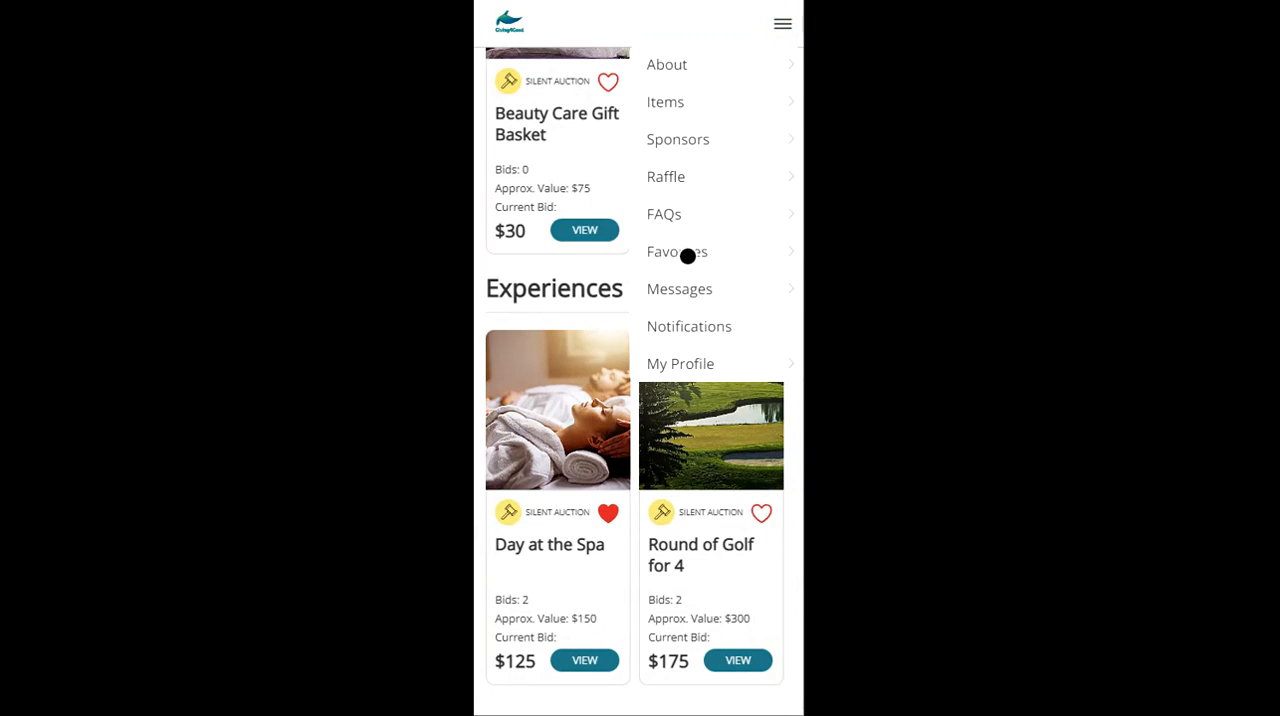
mouse_move(690, 288)
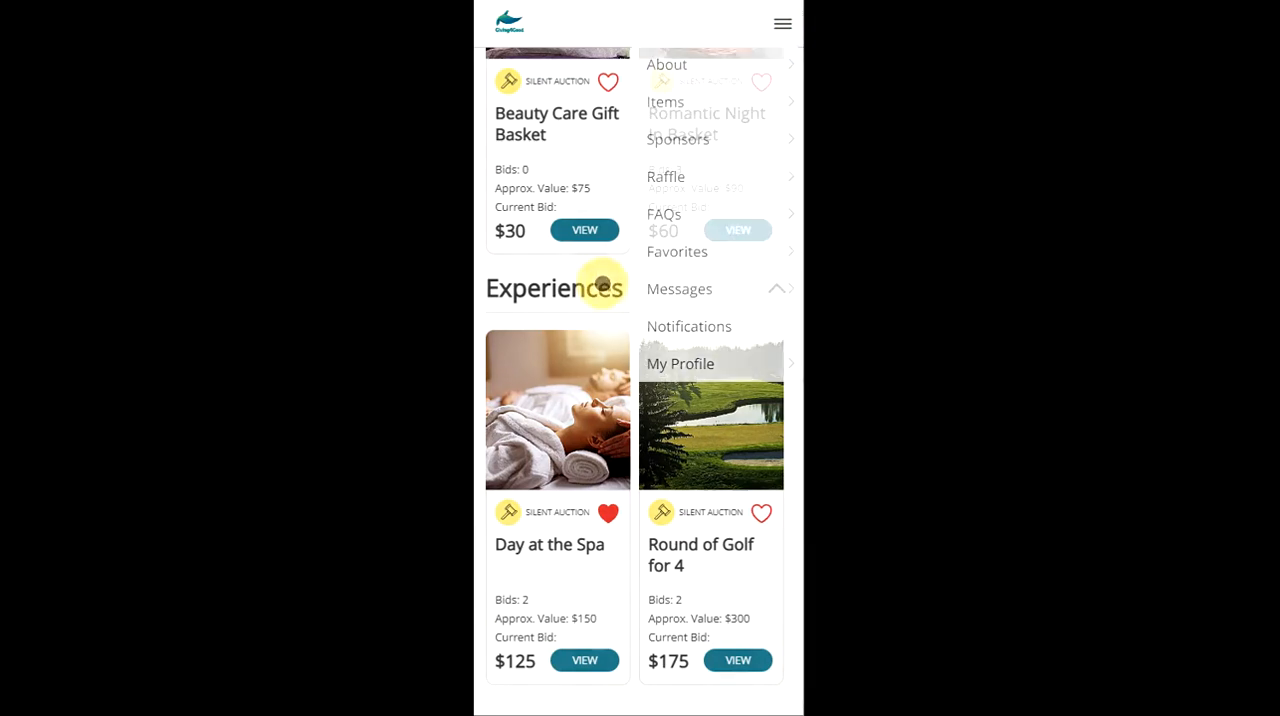
click(782, 23)
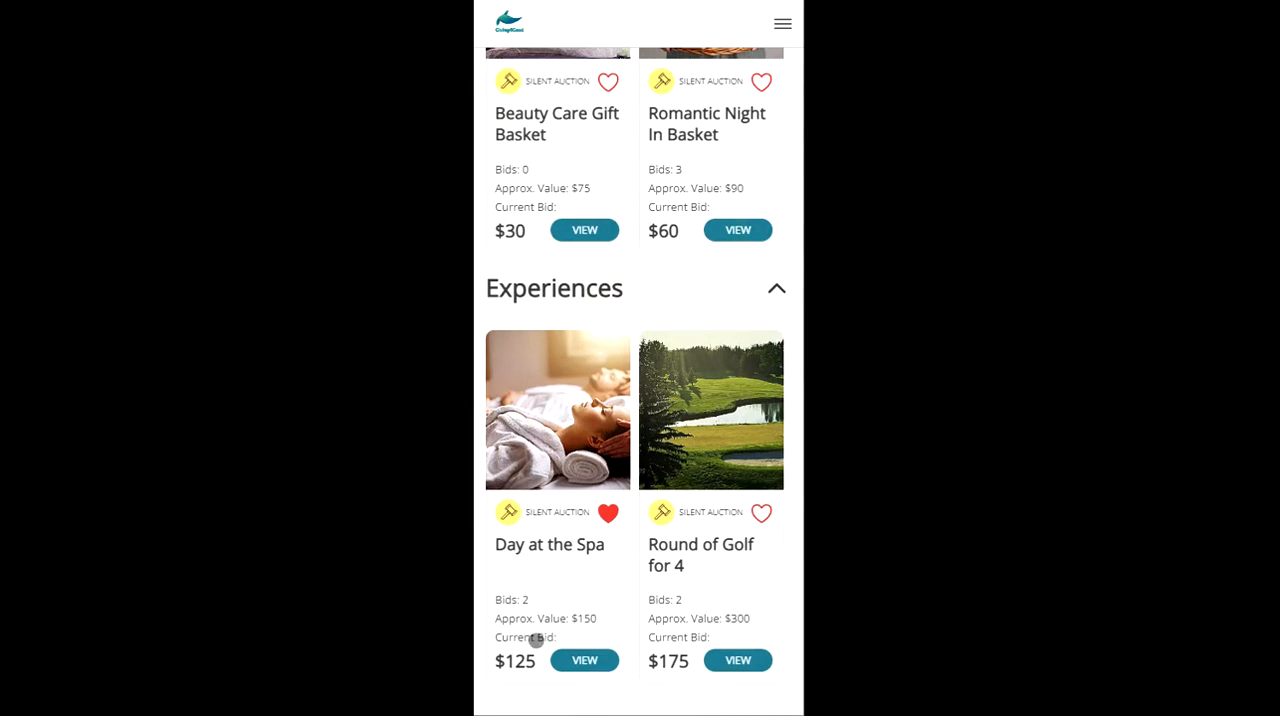
click(584, 660)
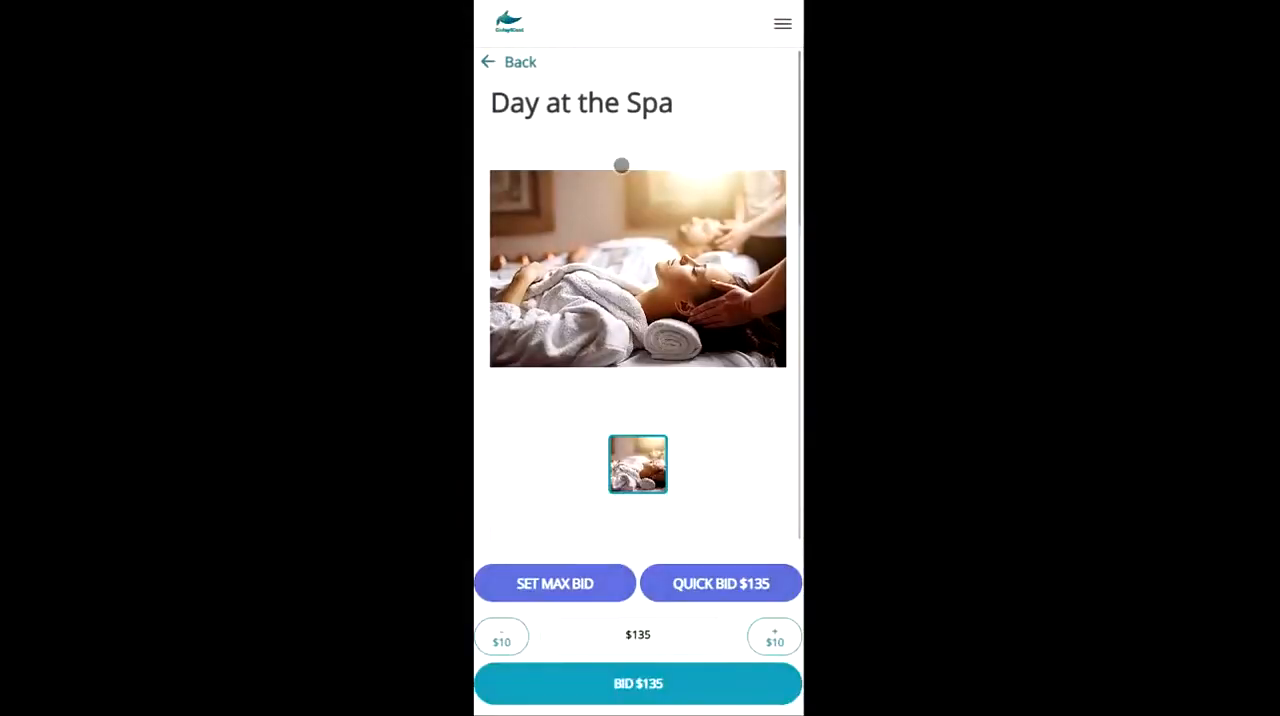
Scroll through Day at the Spa's details, donor Launch57, and the $125 and $115 bids
scroll(down, 3)
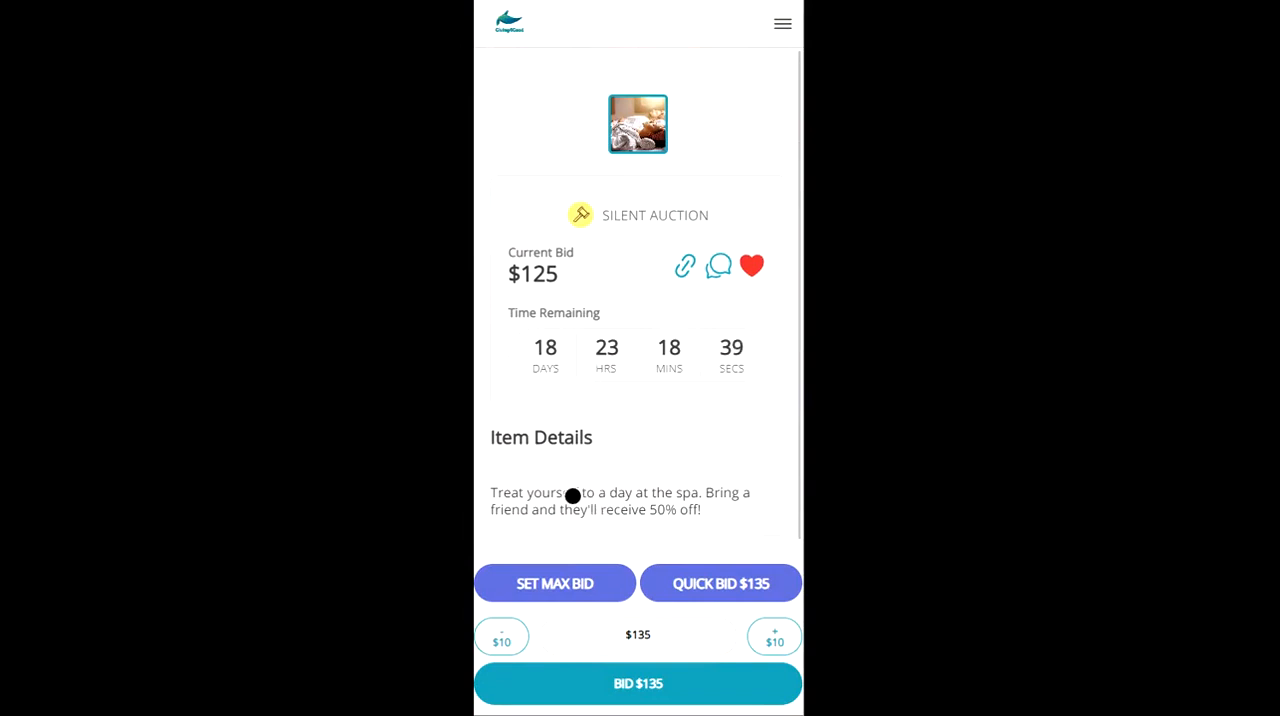
scroll(down, 3)
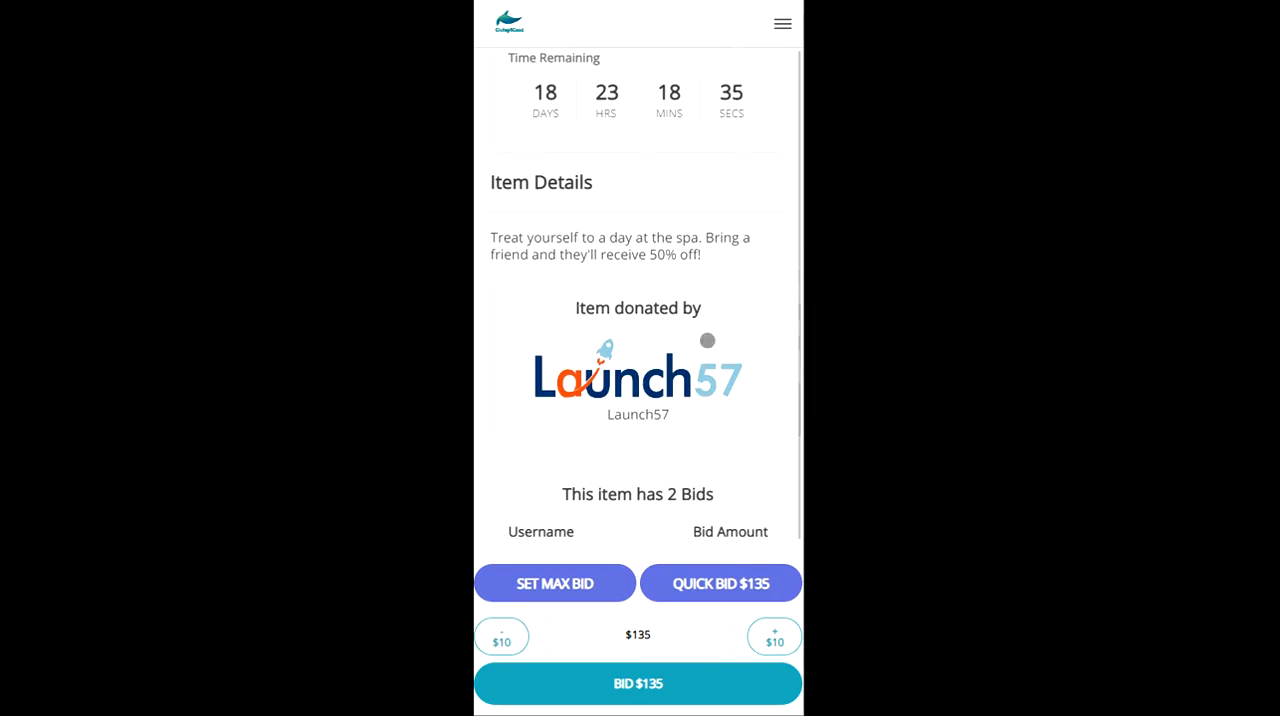
scroll(down, 3)
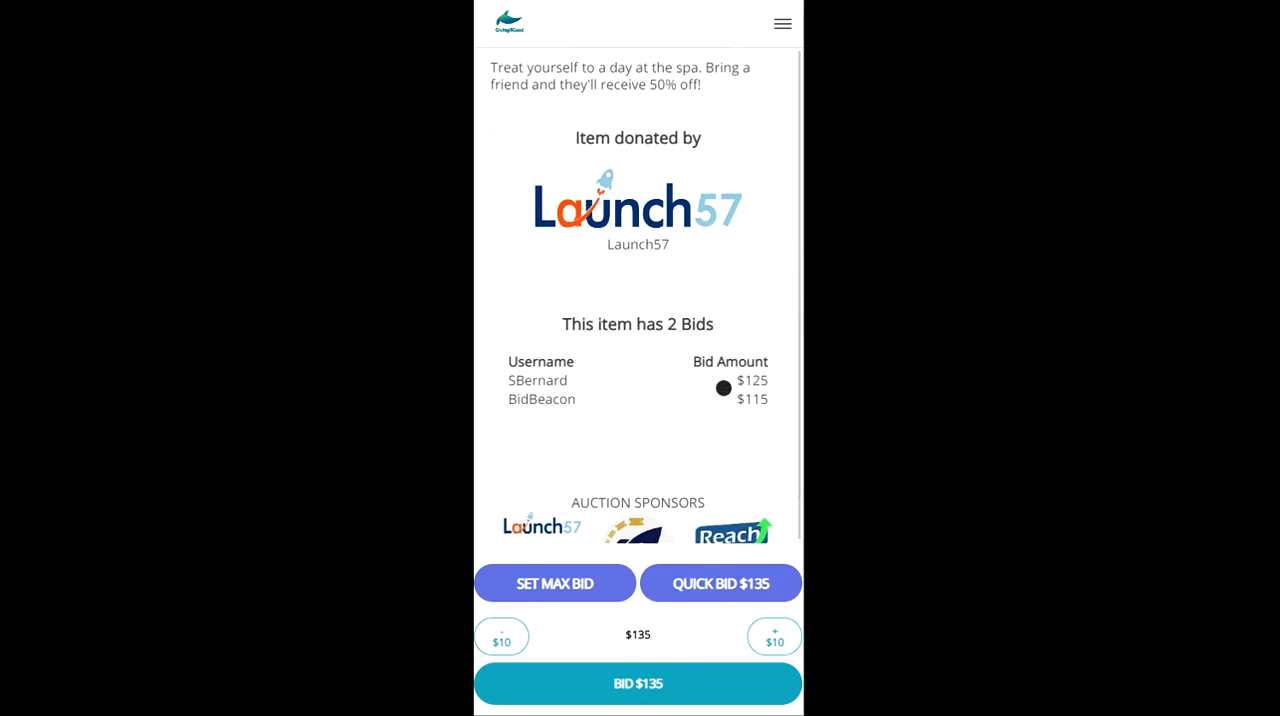
scroll(up, 3)
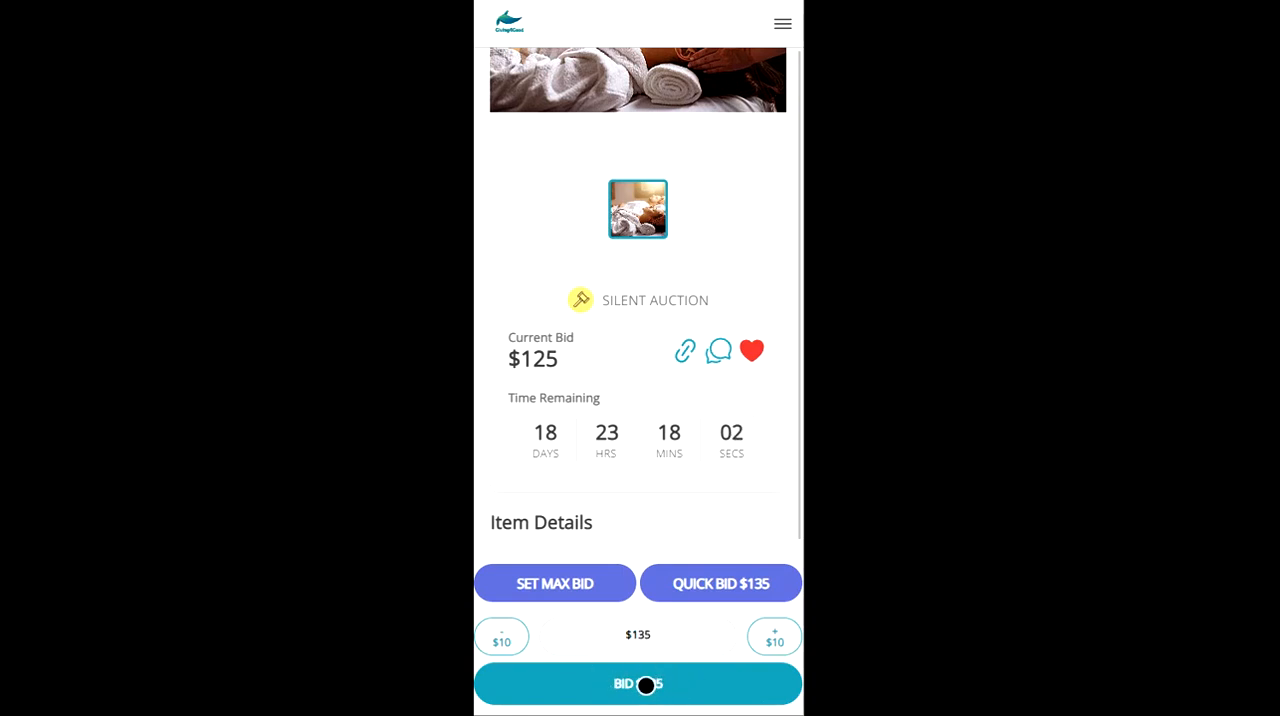
Place a $135 bid on Day at the Spa, dismiss the confirmation, and open My Profile
click(637, 683)
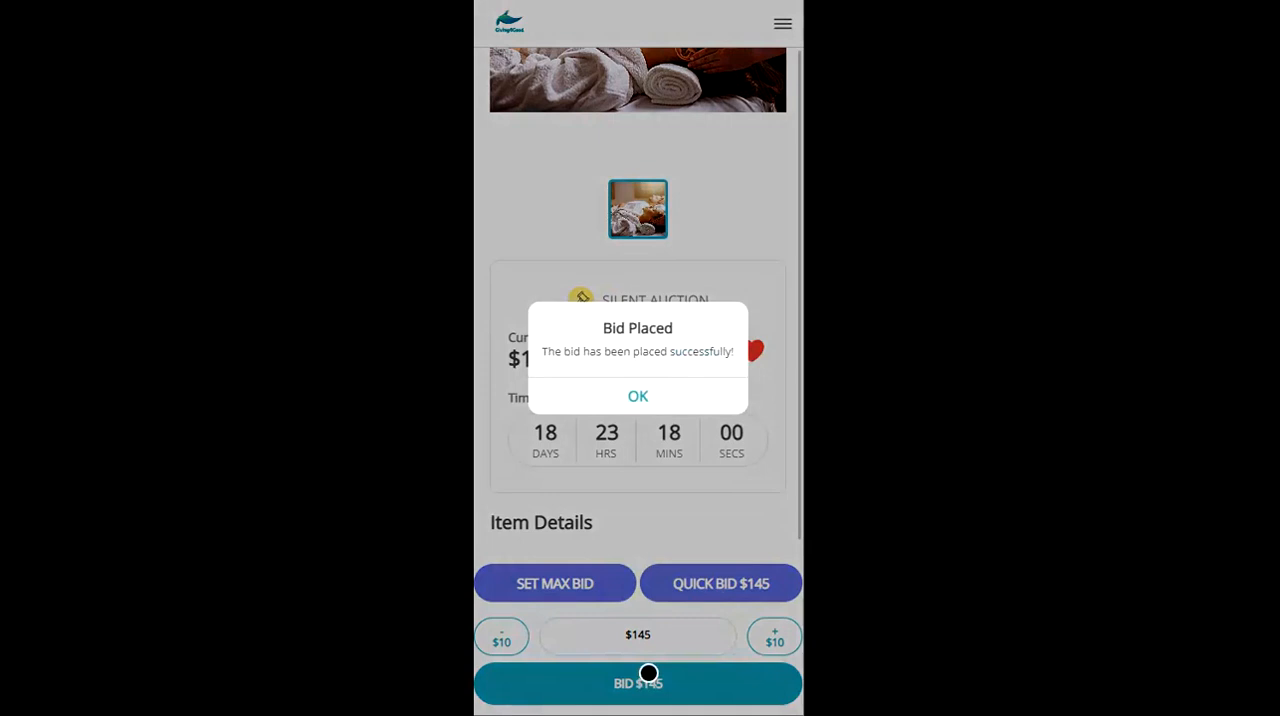
click(637, 396)
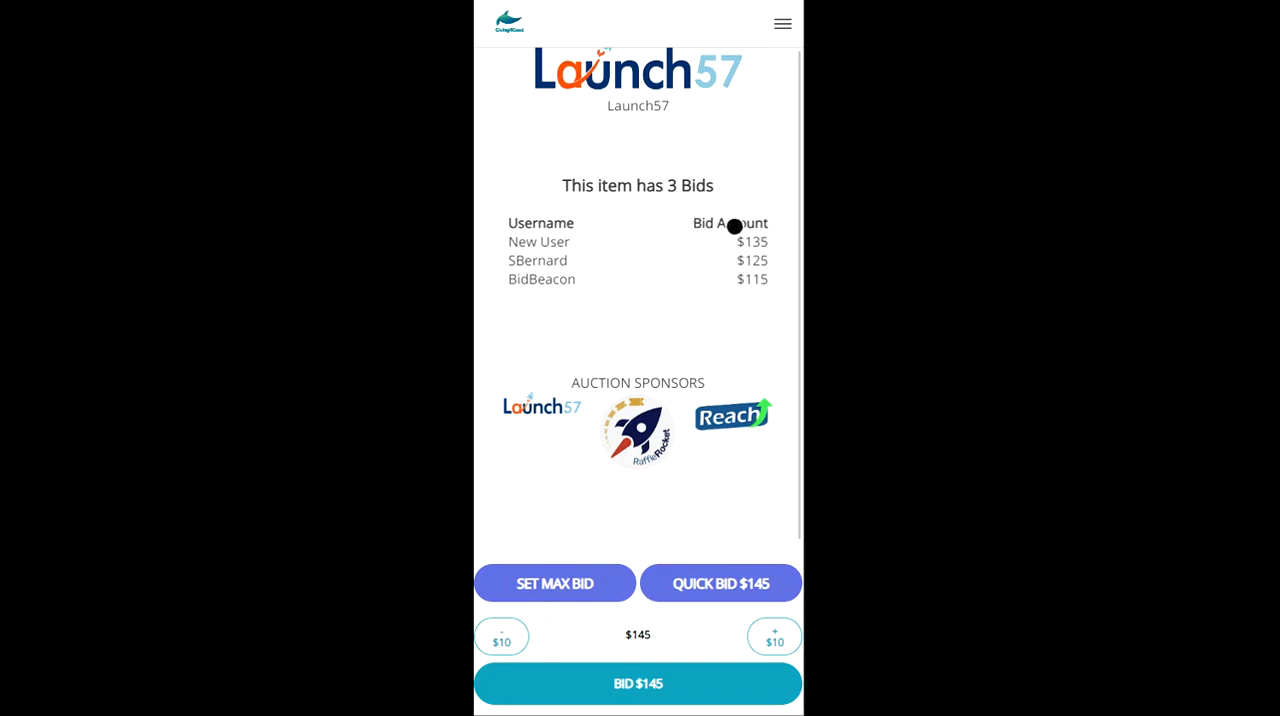
mouse_move(691, 227)
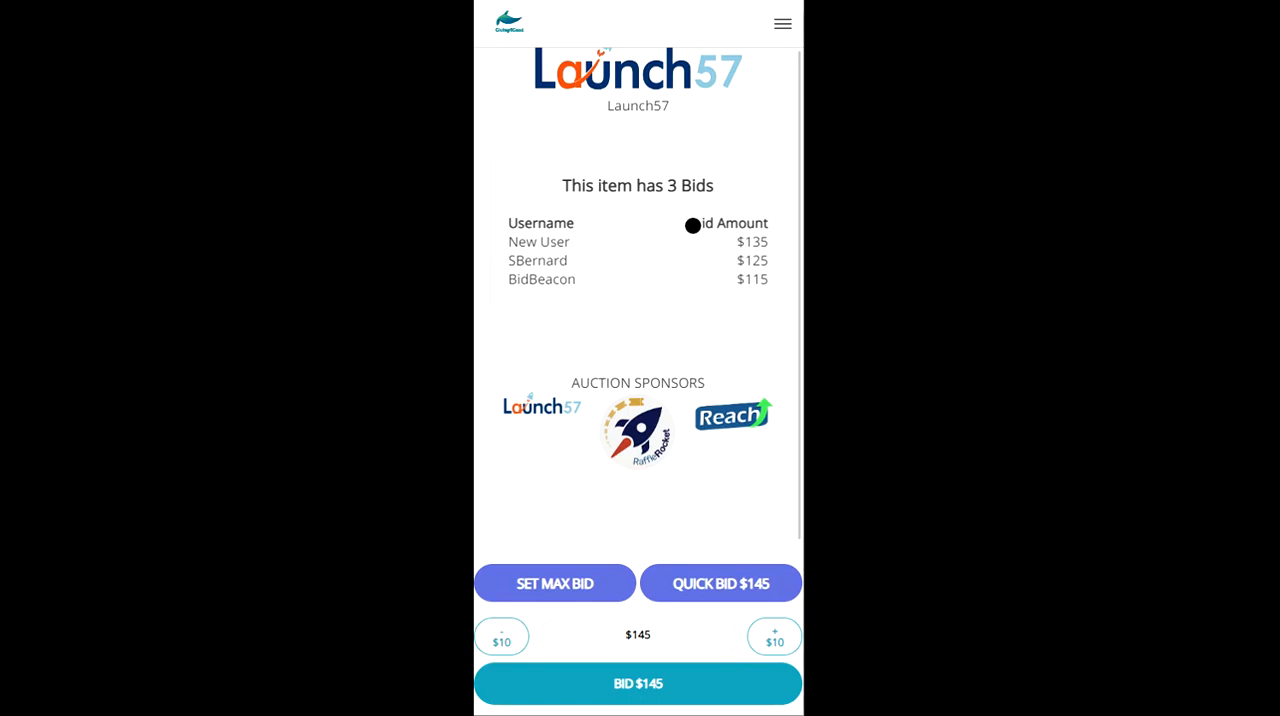
mouse_move(712, 229)
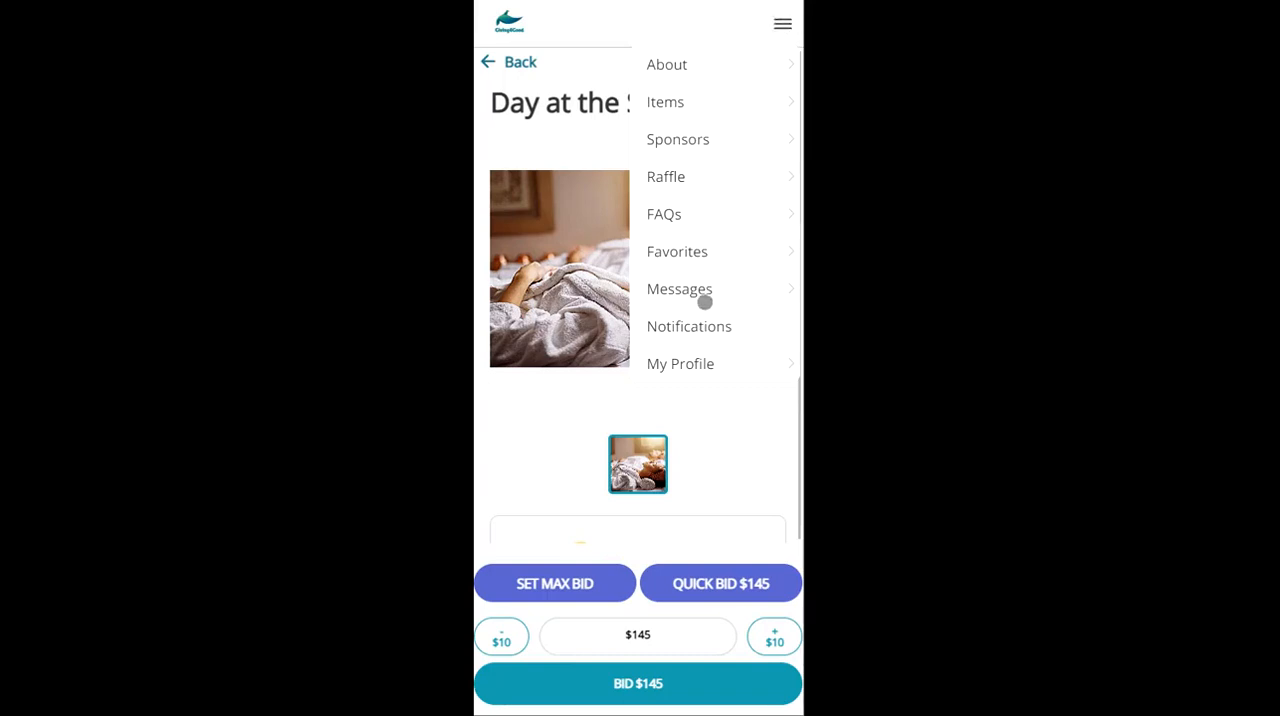
click(680, 363)
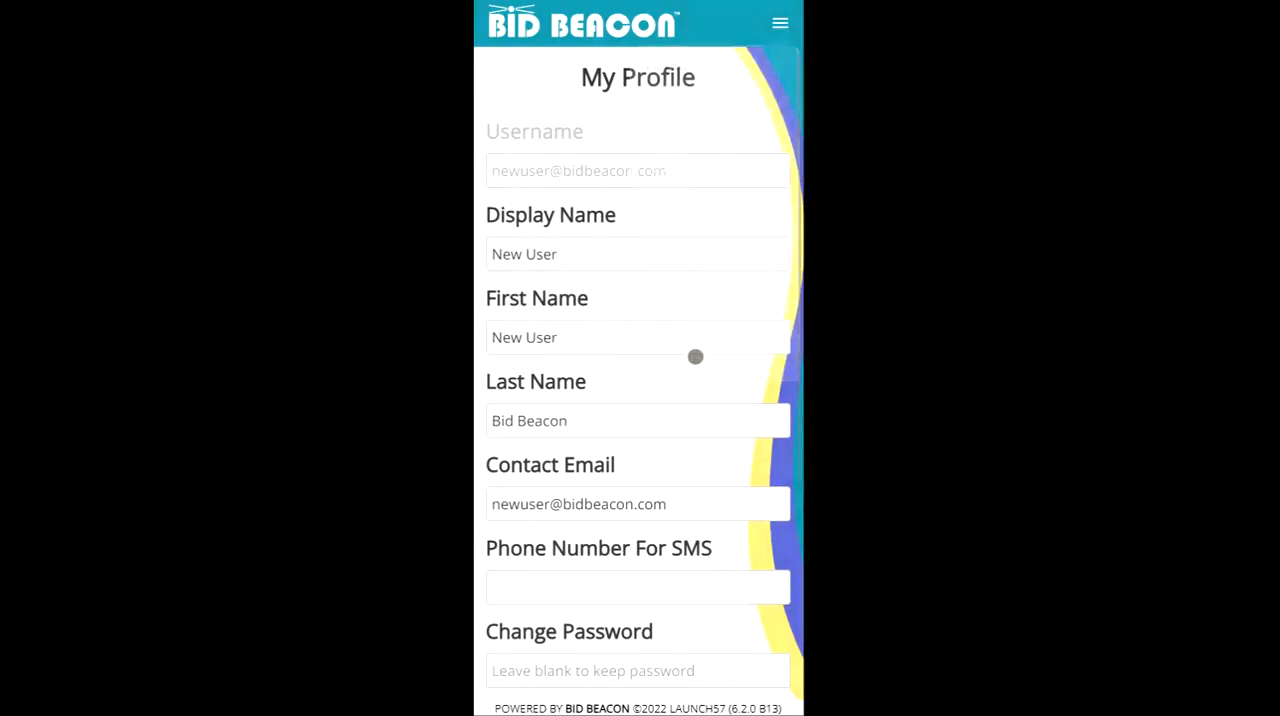
click(779, 22)
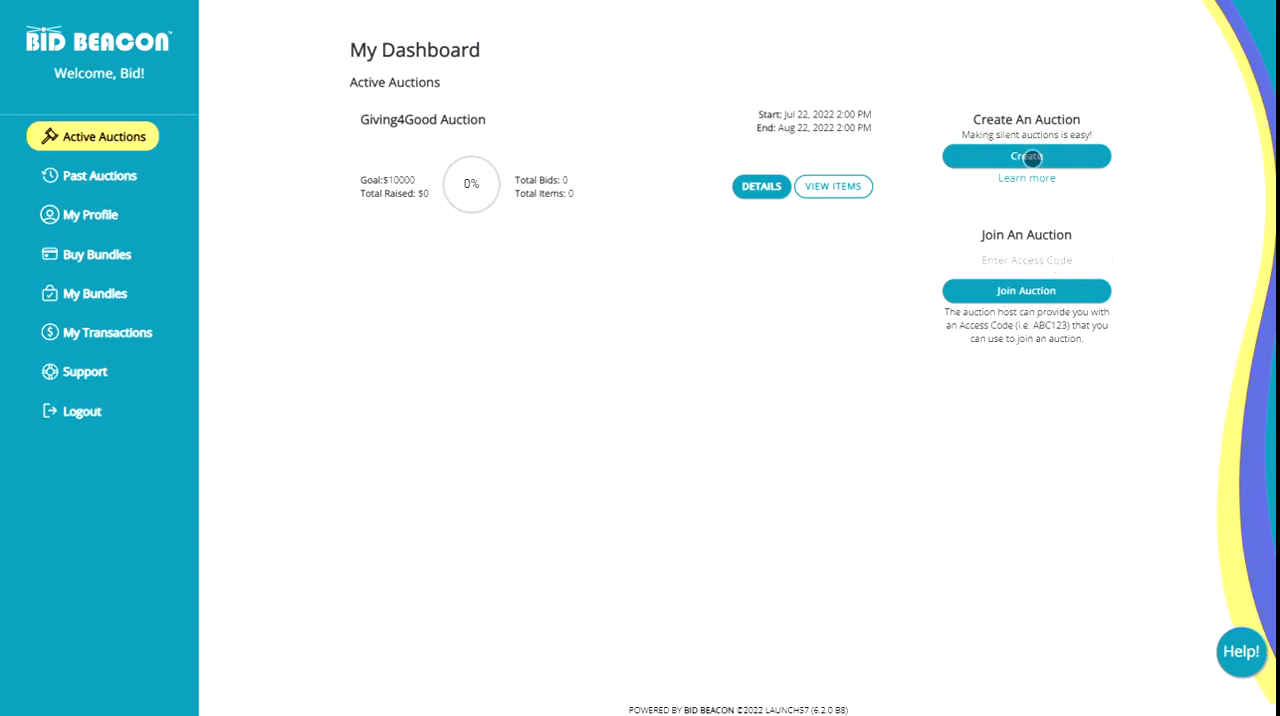
Start a Demo Event auction with its schedule and add Demo Organization details in Alberta, Canada
click(1026, 156)
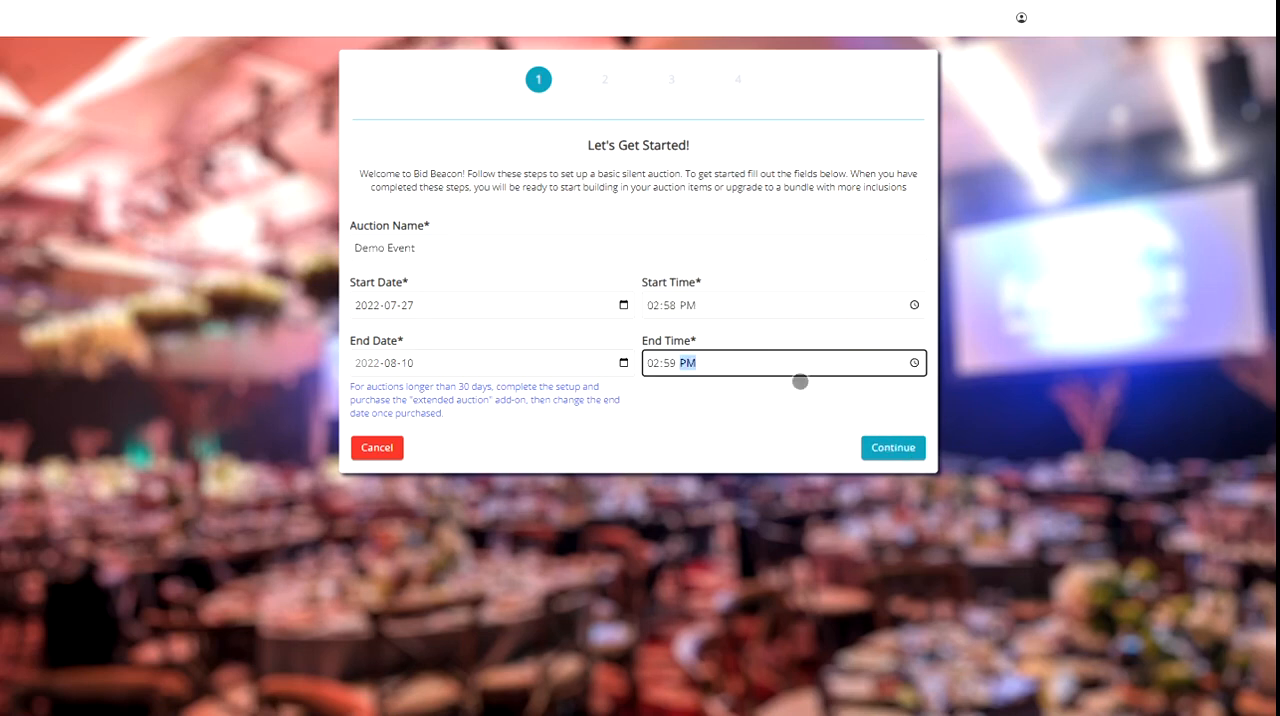
click(892, 447)
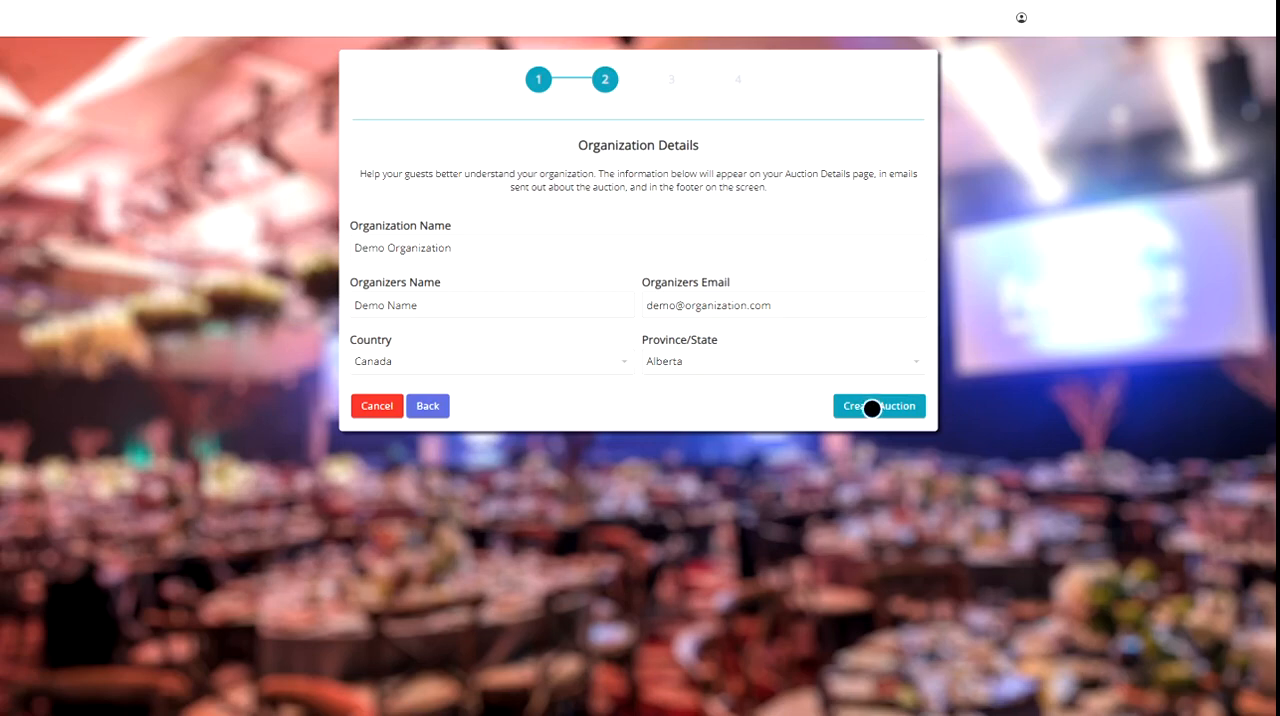
Save the Demo Event auction and wait for the plan selection step
click(878, 405)
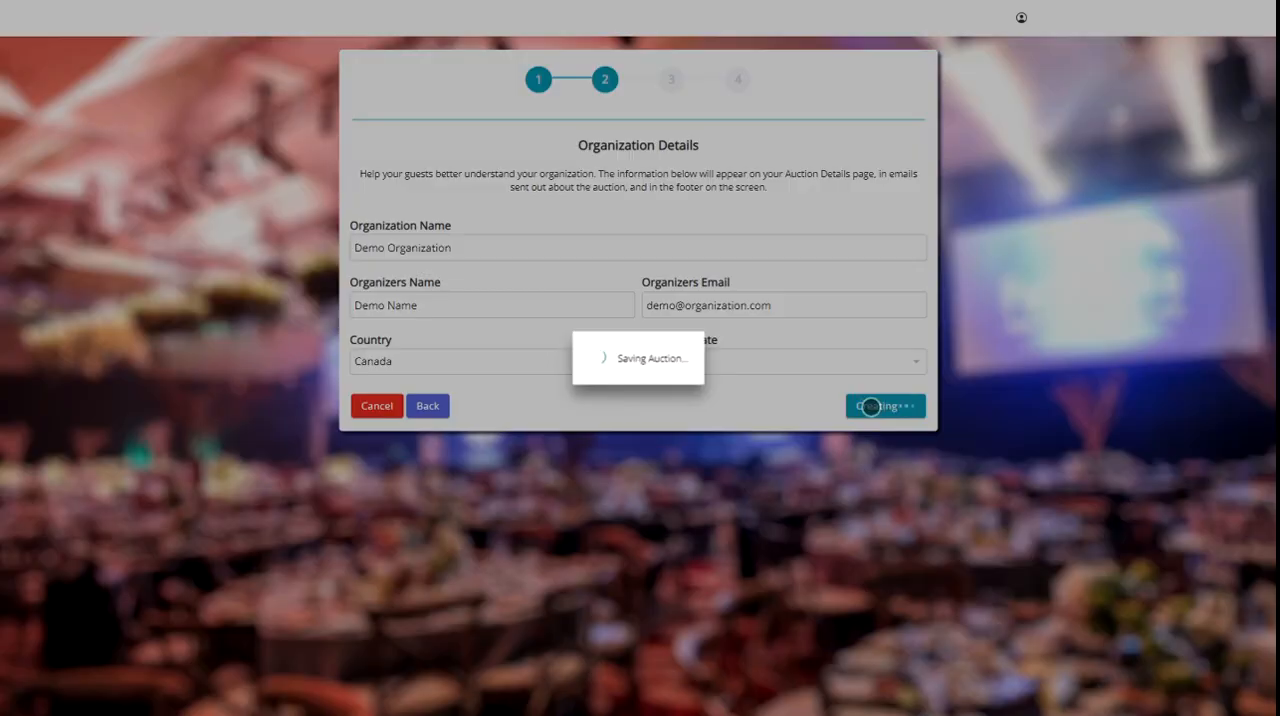
click(884, 405)
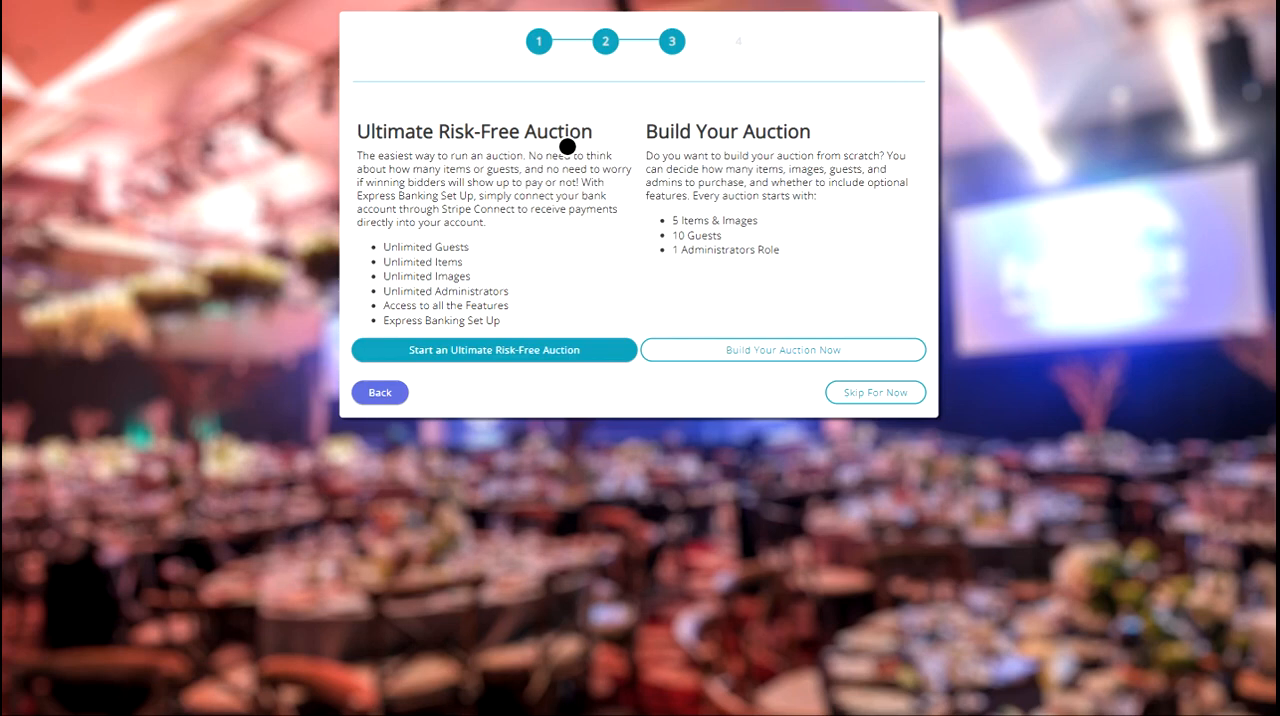
mouse_move(648, 157)
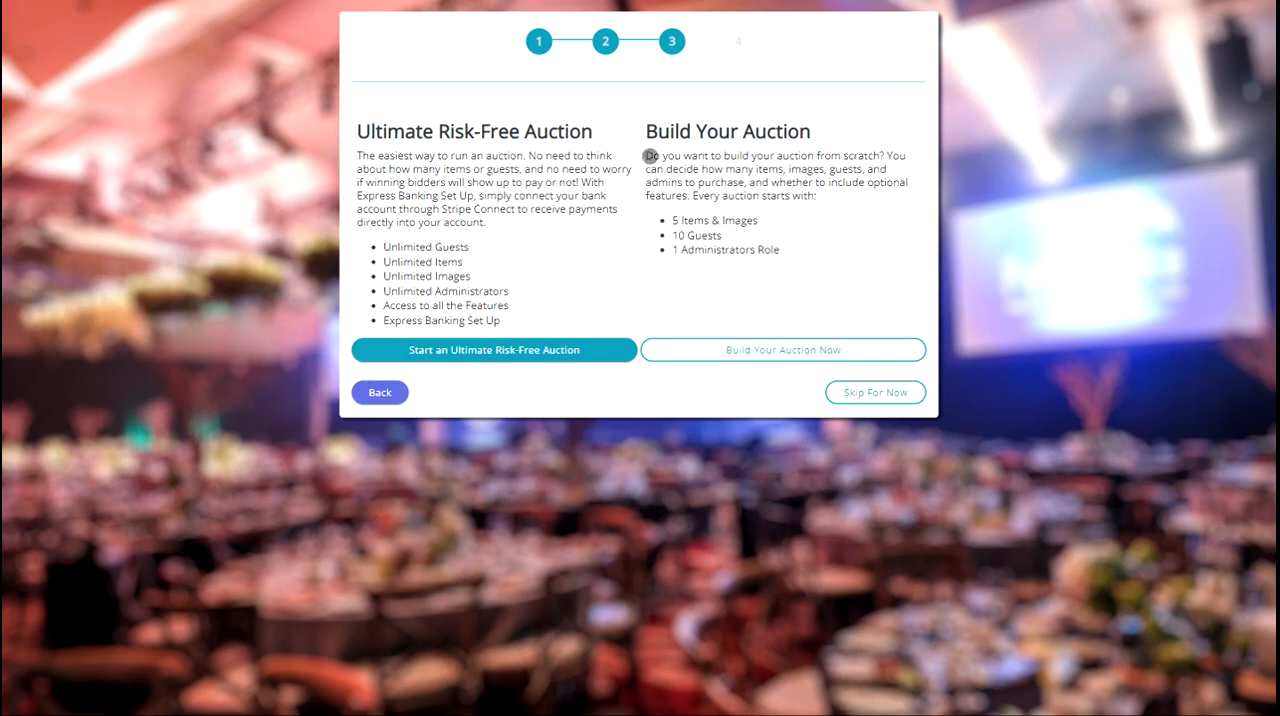
mouse_move(822, 134)
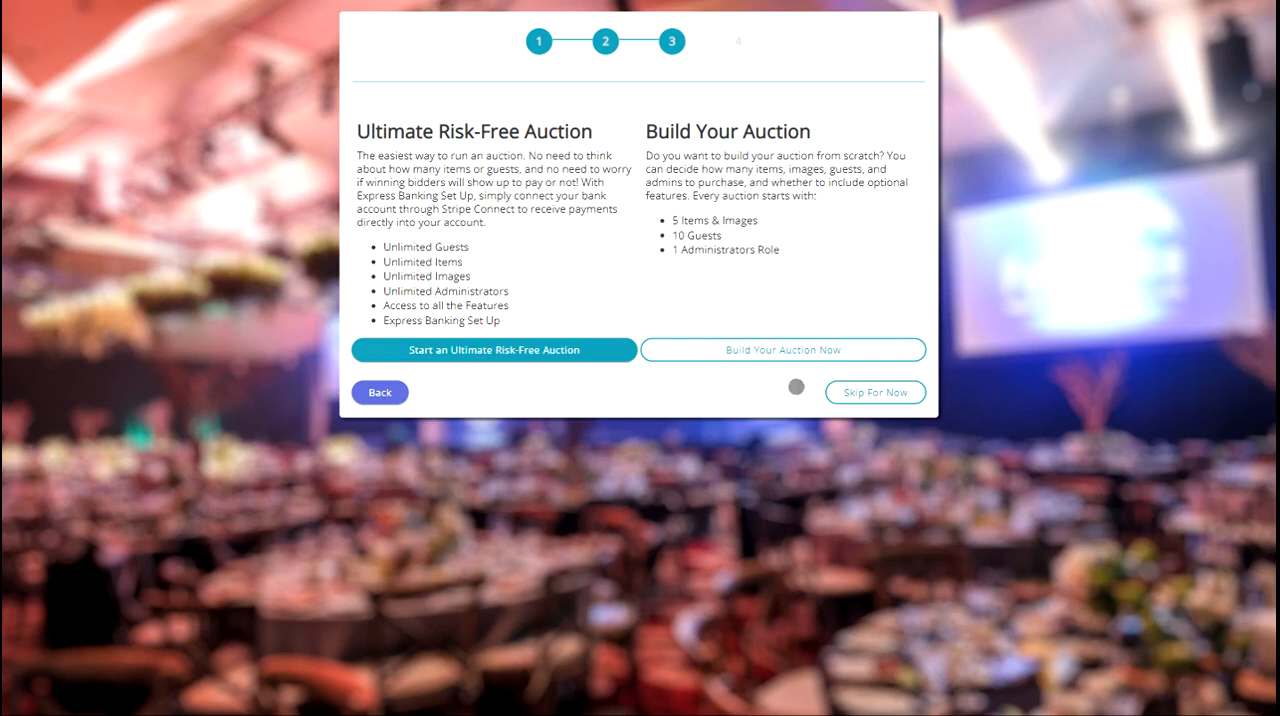
Skip the auction plan choice and open the Demo Event dashboard from the review
click(874, 391)
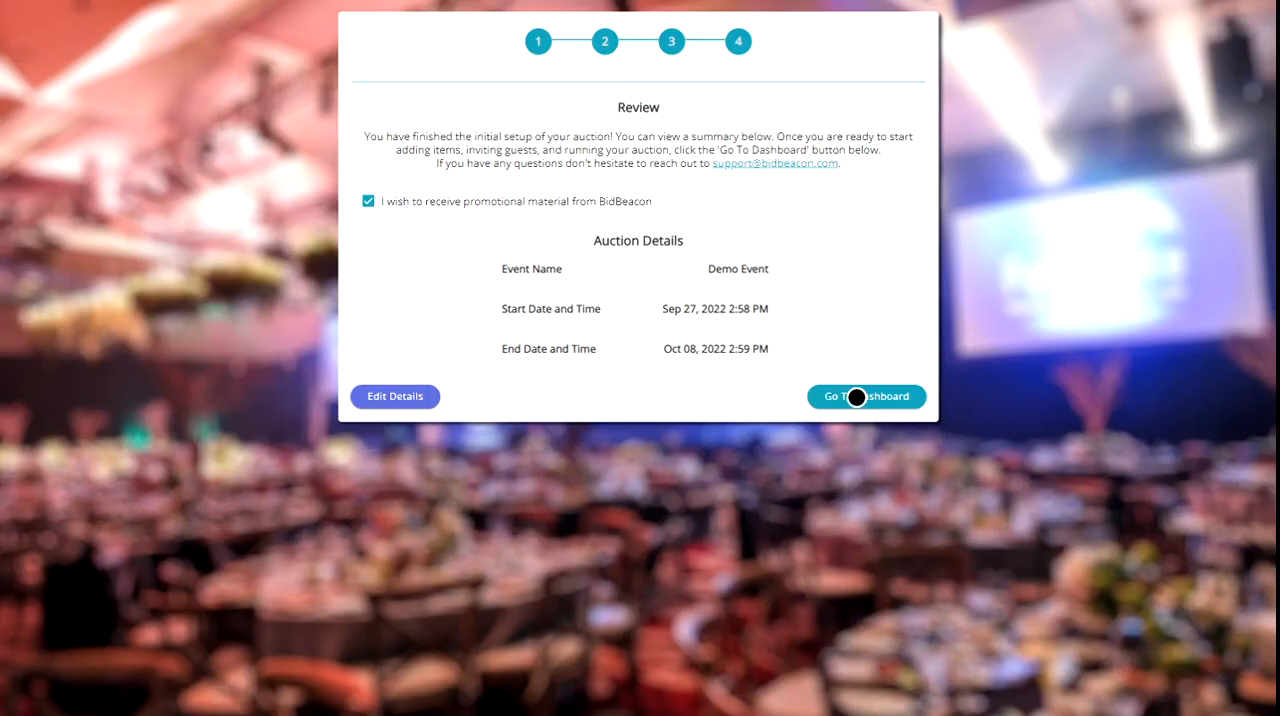
click(866, 396)
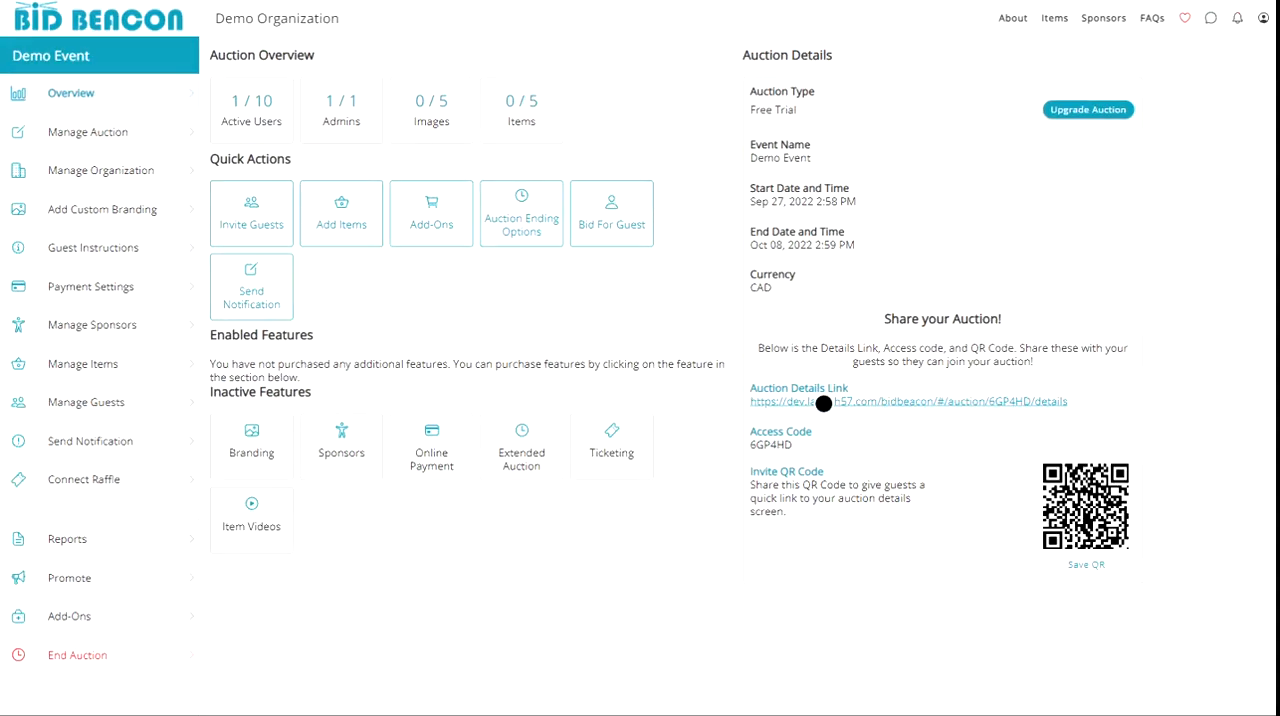
mouse_move(258, 140)
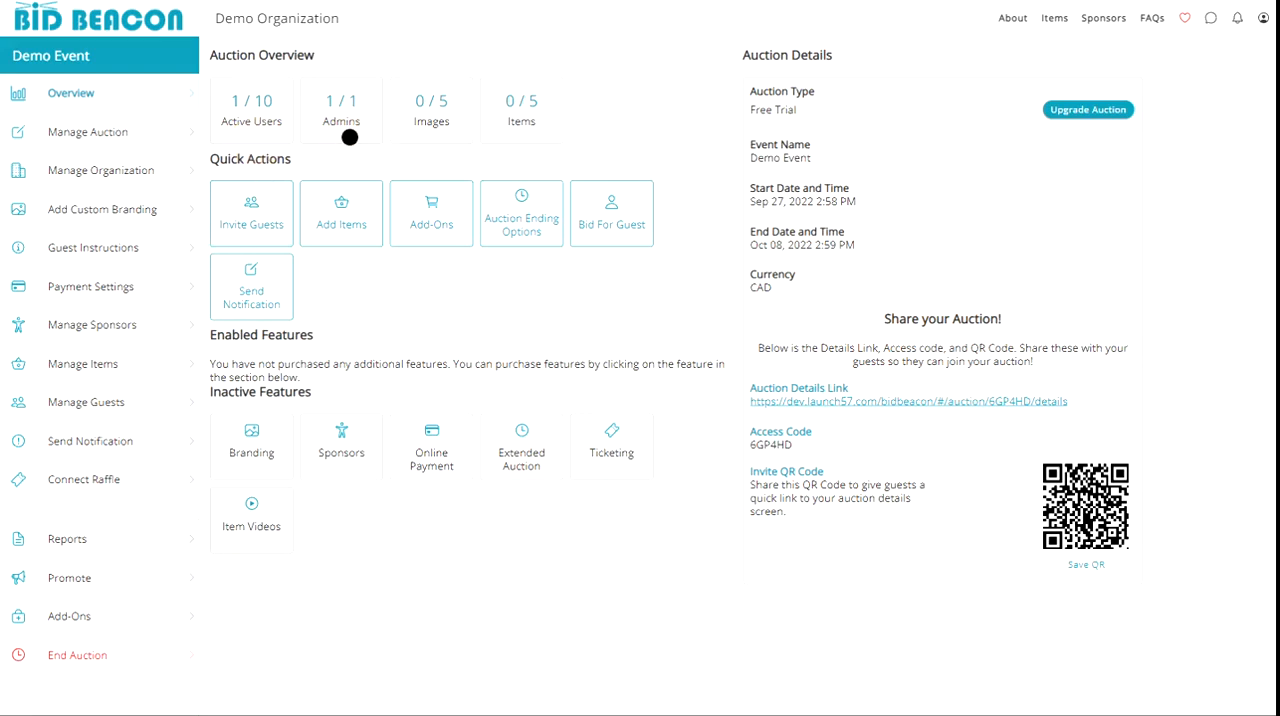
mouse_move(521, 138)
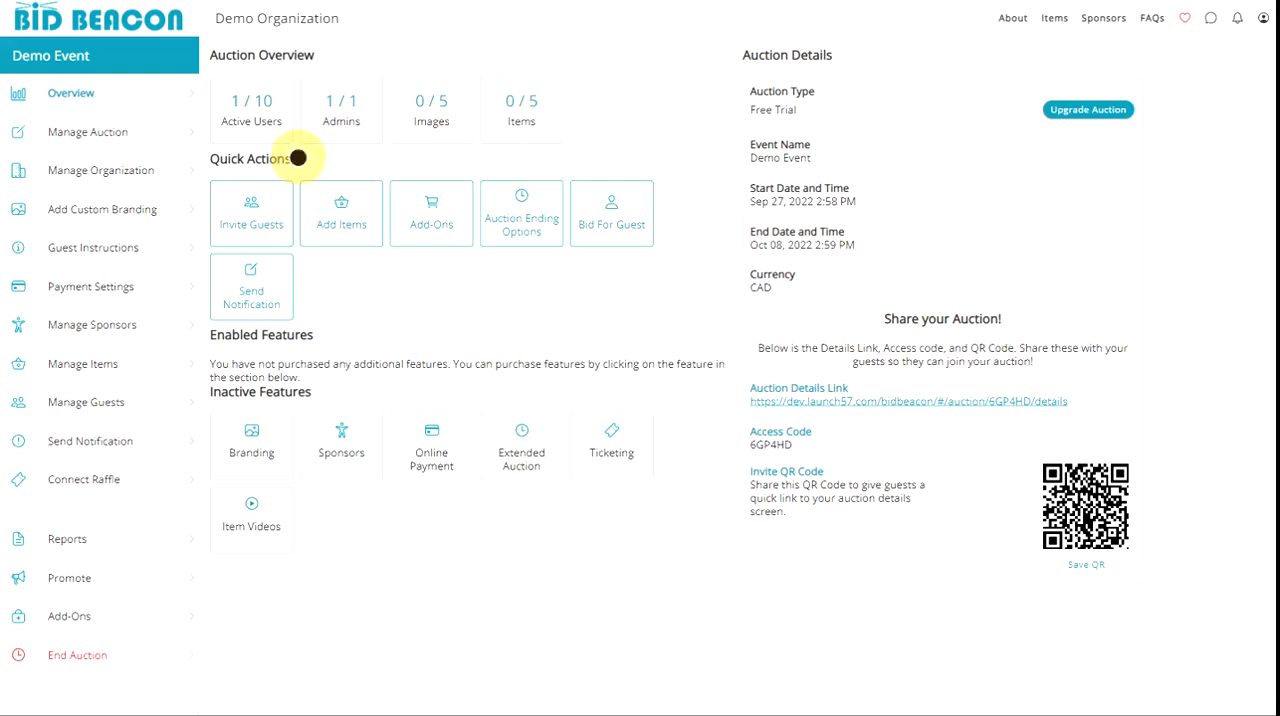
mouse_move(298, 157)
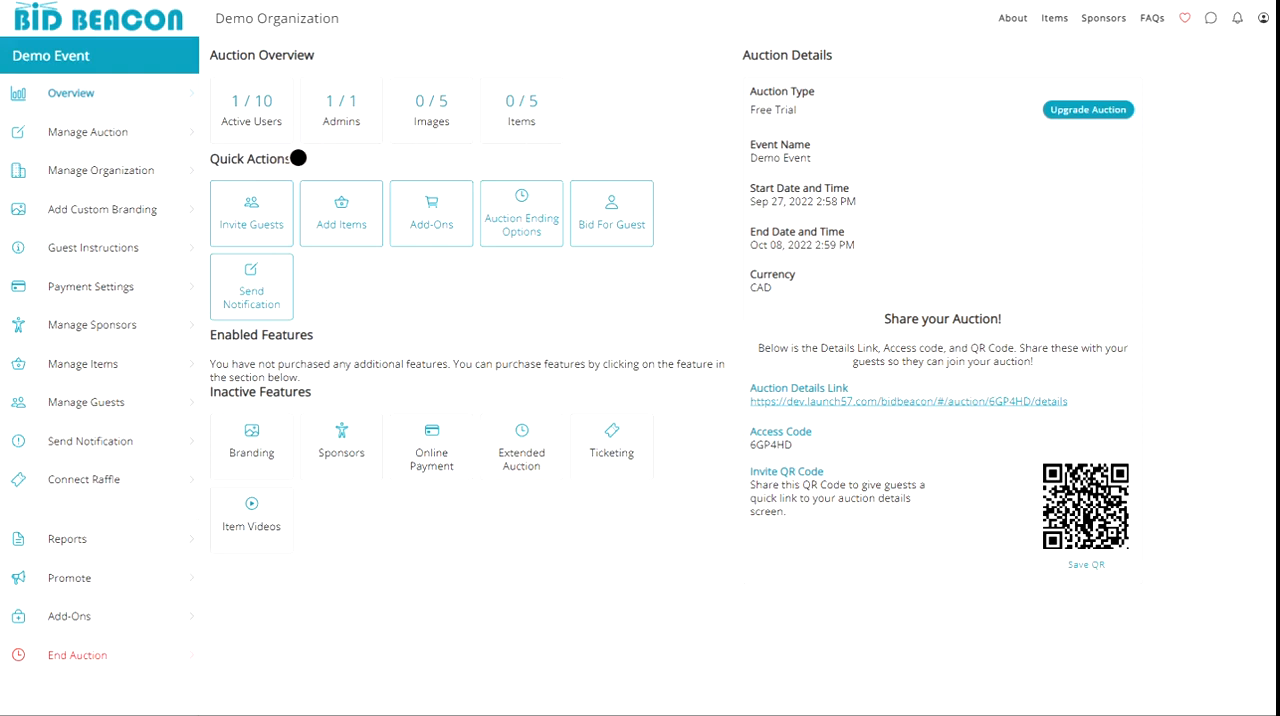
mouse_move(293, 227)
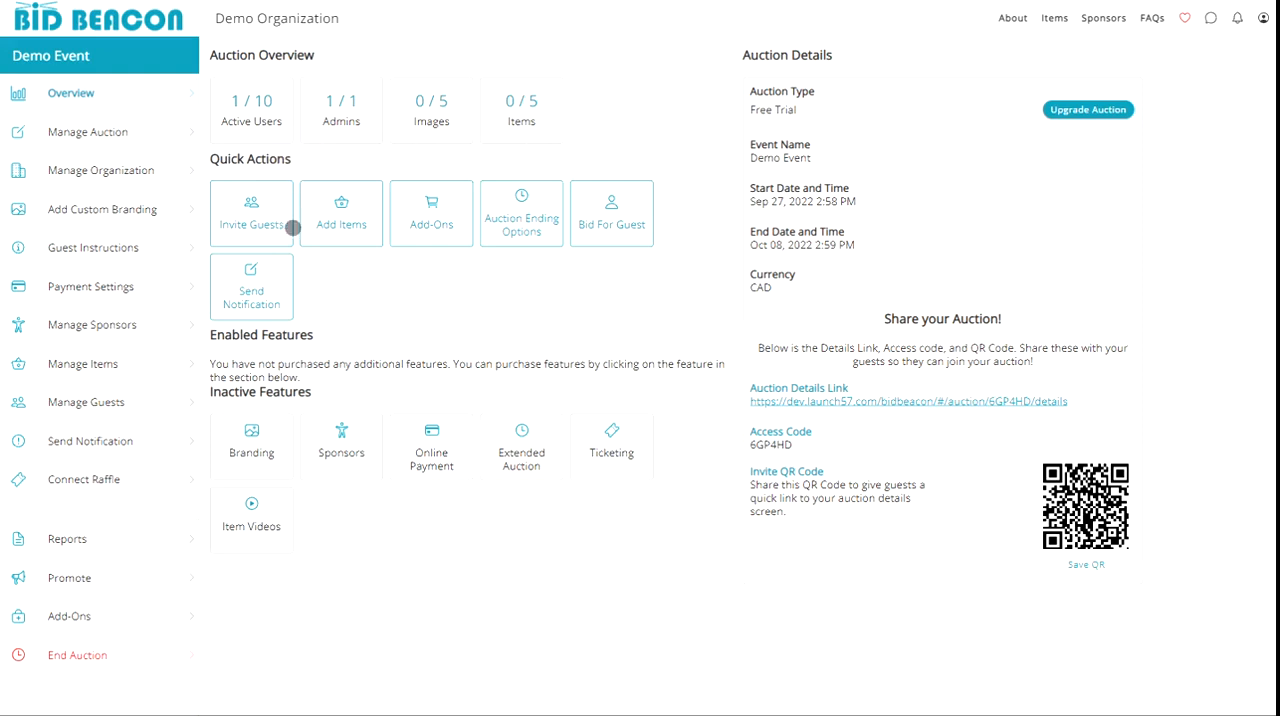
mouse_move(332, 259)
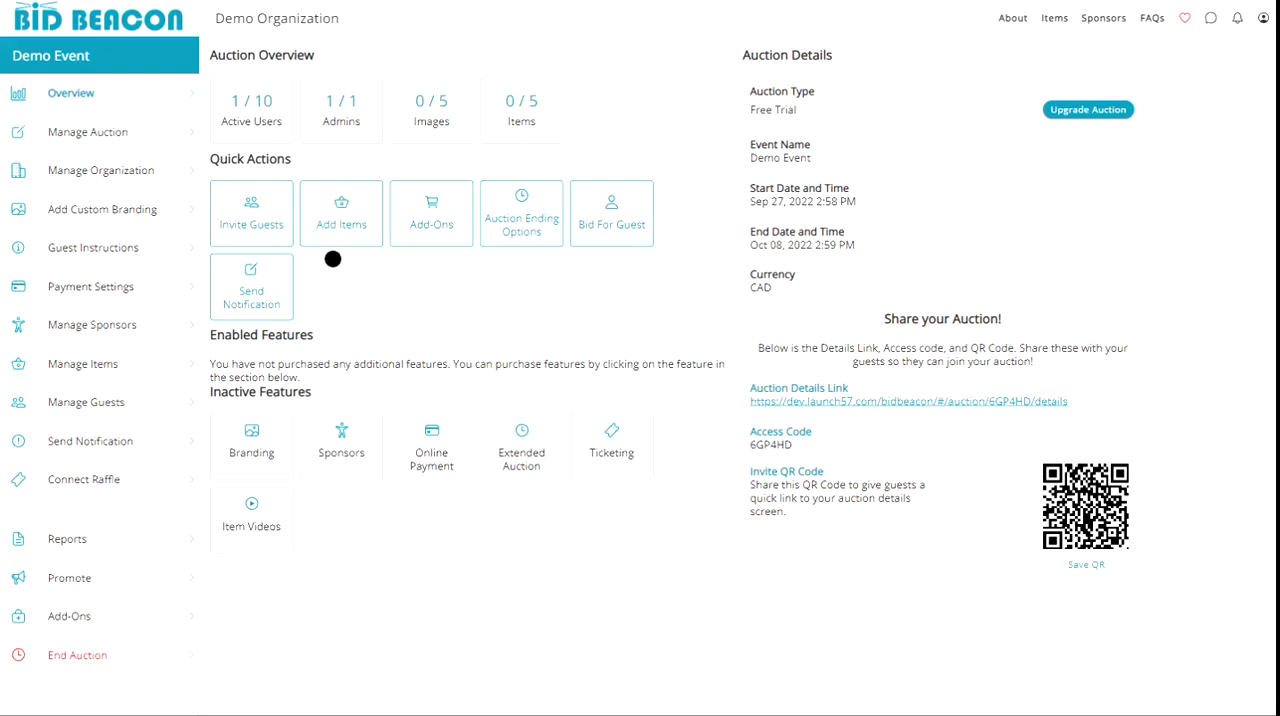
mouse_move(314, 267)
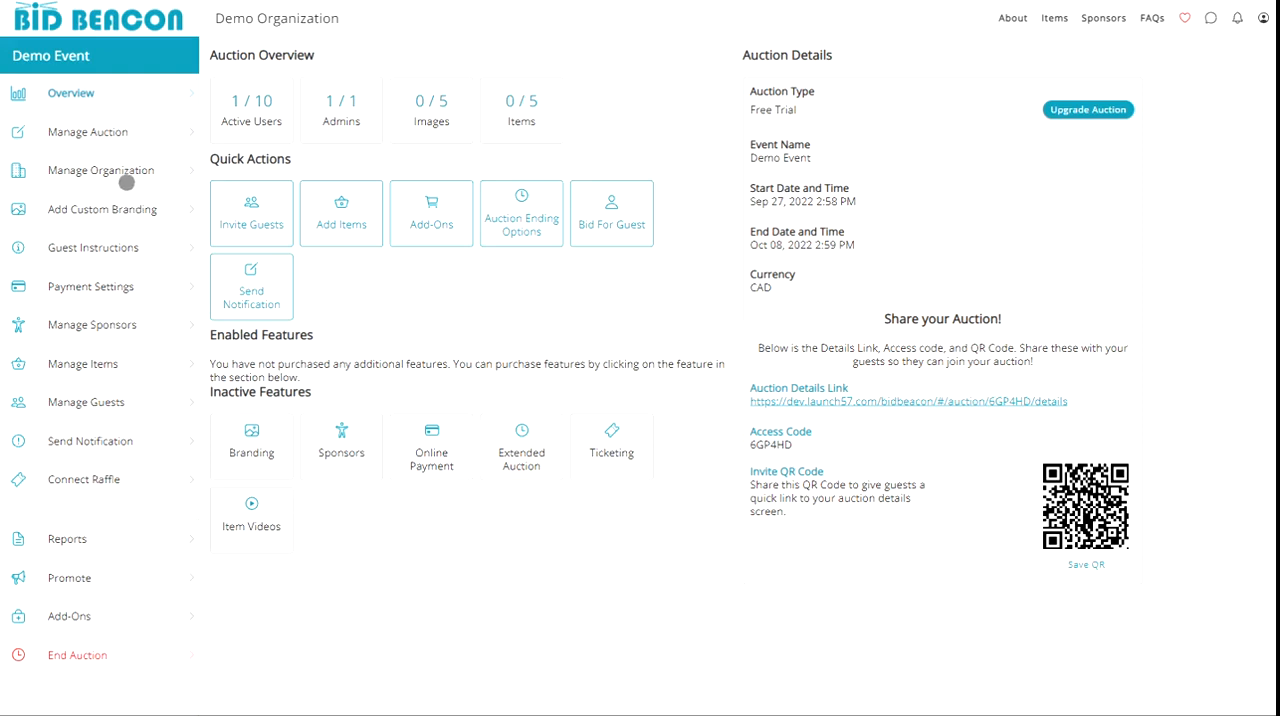
mouse_move(110, 133)
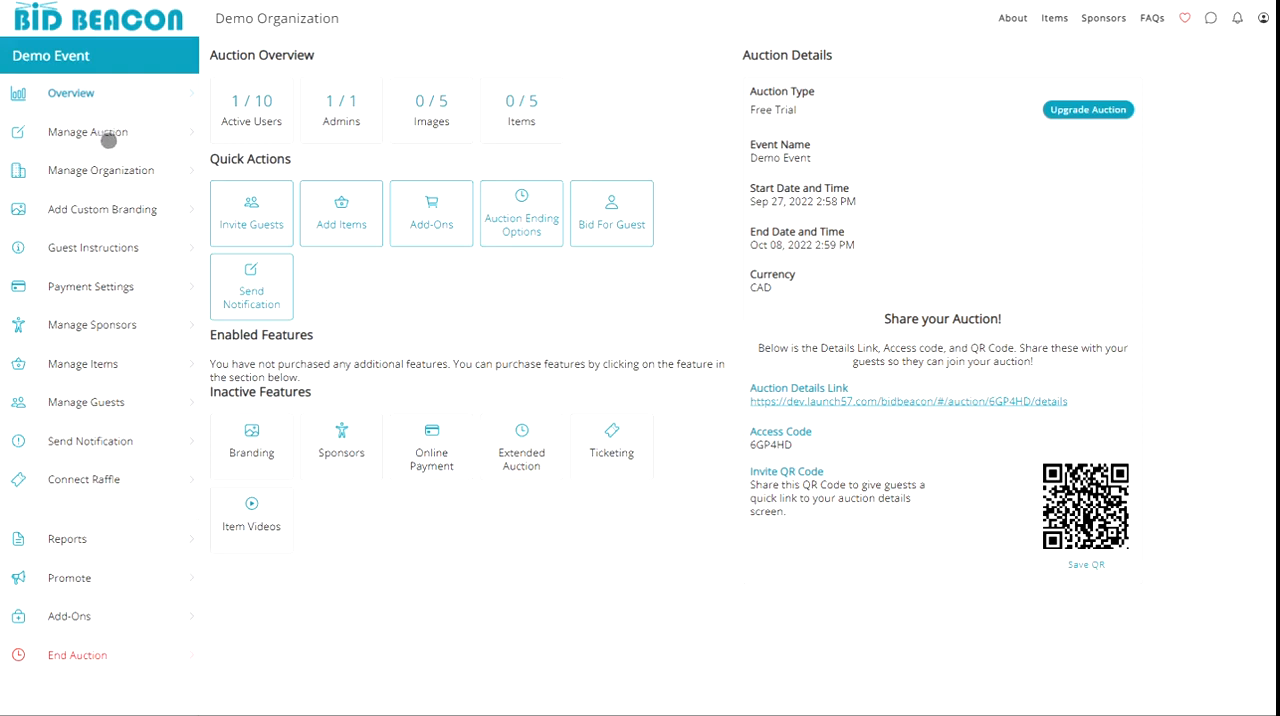
mouse_move(127, 114)
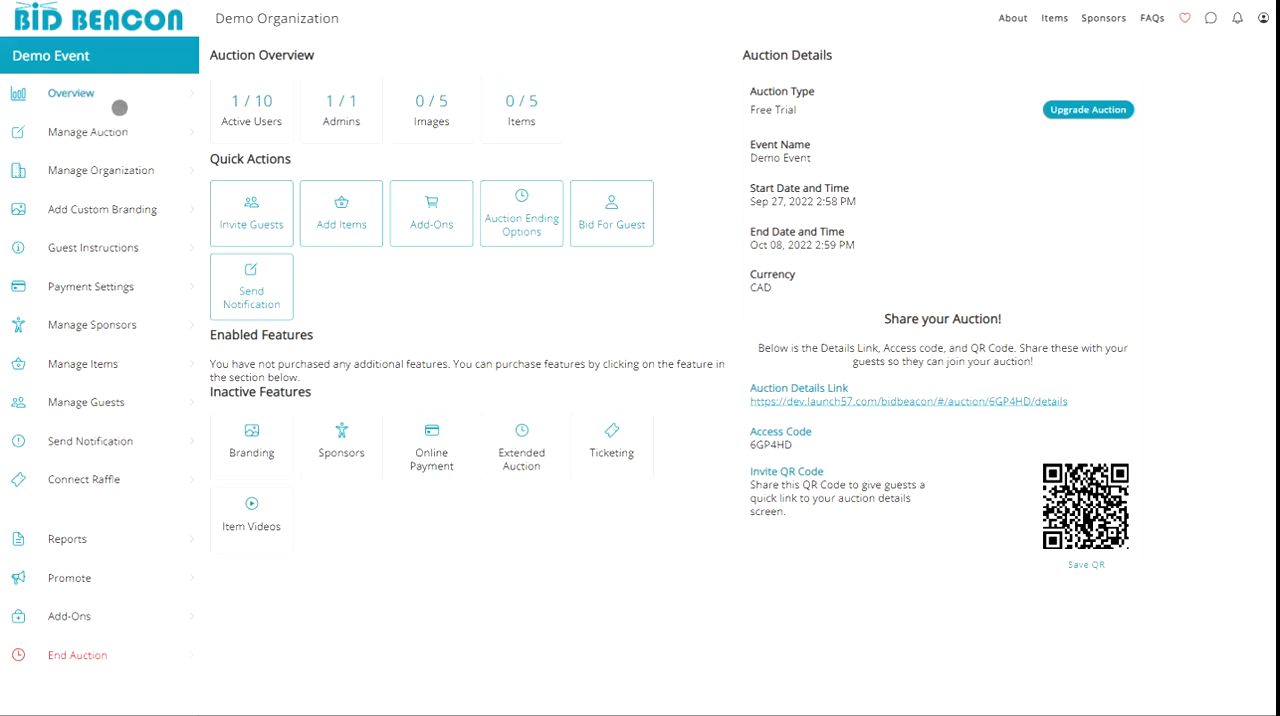
mouse_move(118, 475)
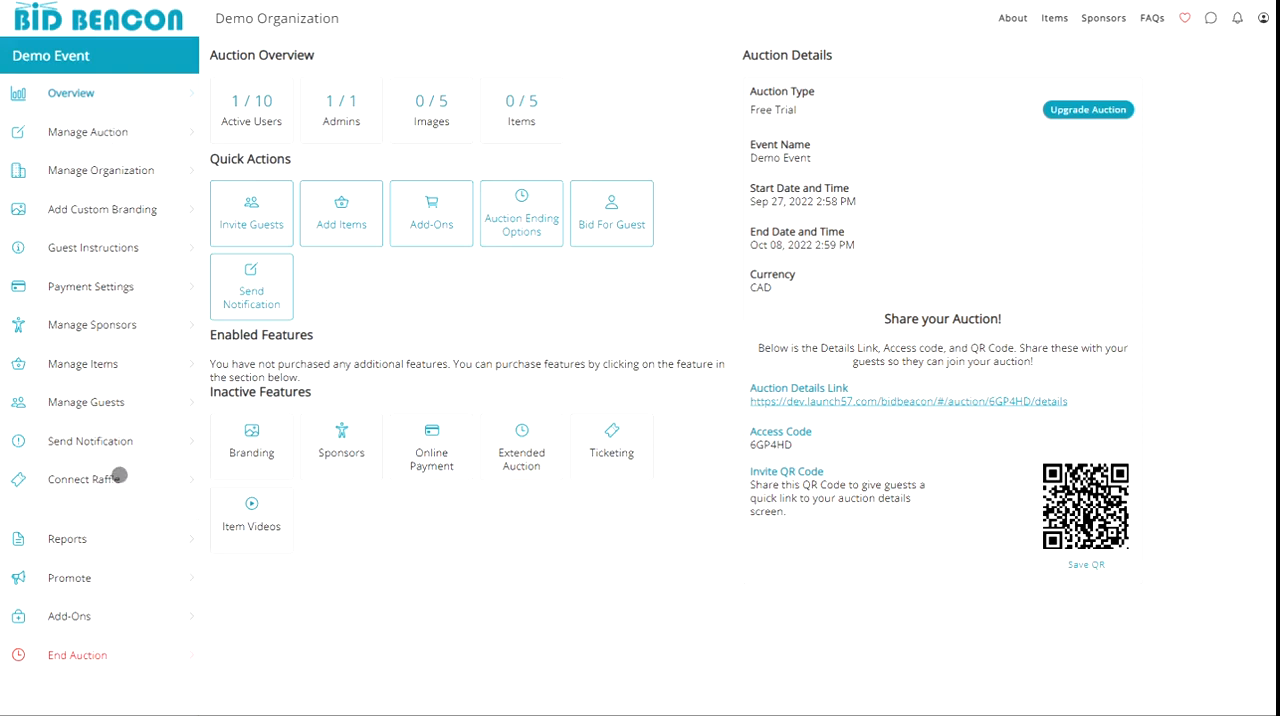